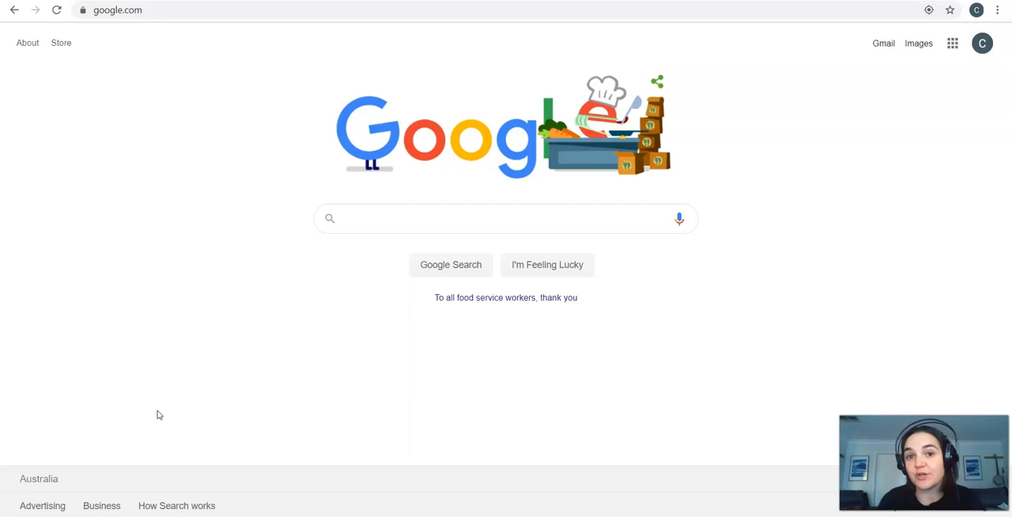
- Run a Google search for 'state library vic' from the suggestion list
{"action": "left_click", "coordinate": [506, 218]}
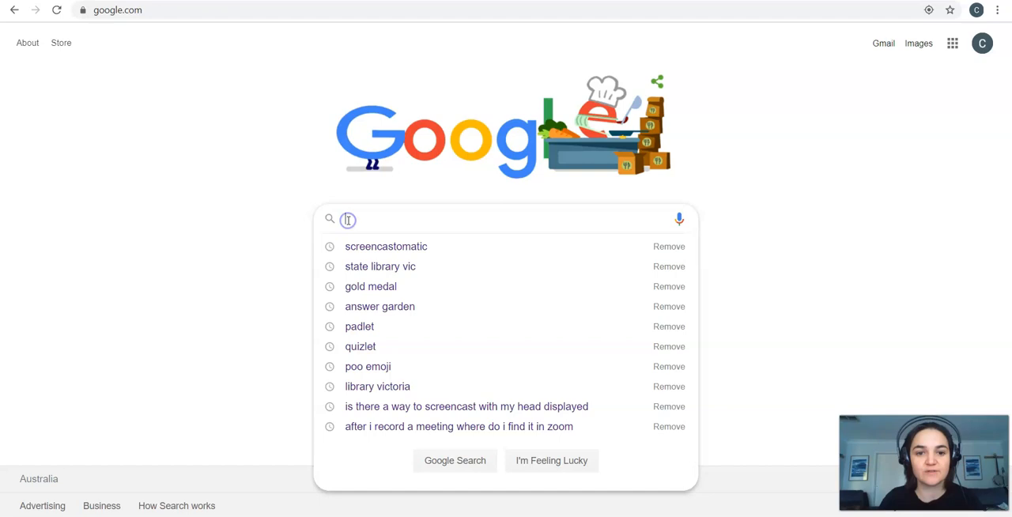
{"action": "left_click", "coordinate": [380, 266]}
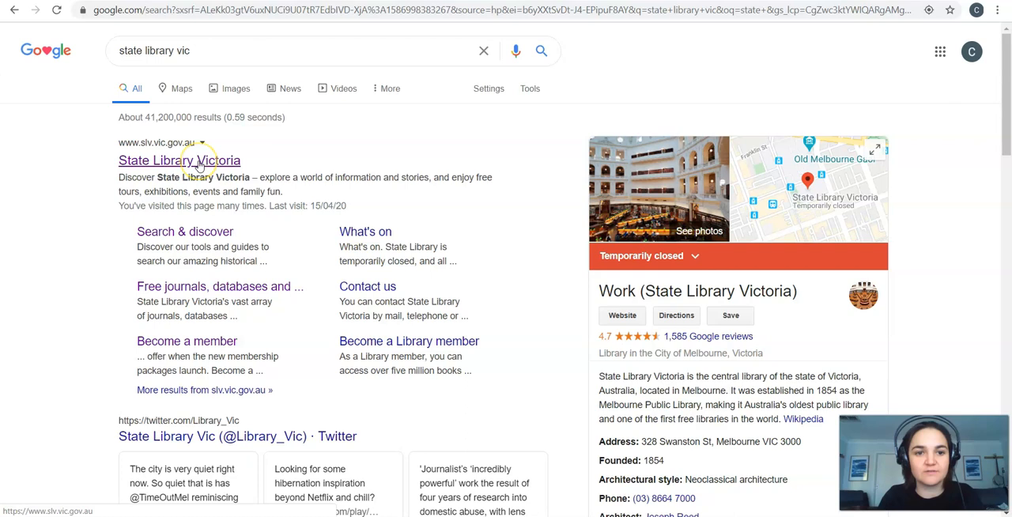
- Open the State Library Victoria site and scroll down its Search & discover page
{"action": "left_click", "coordinate": [178, 160]}
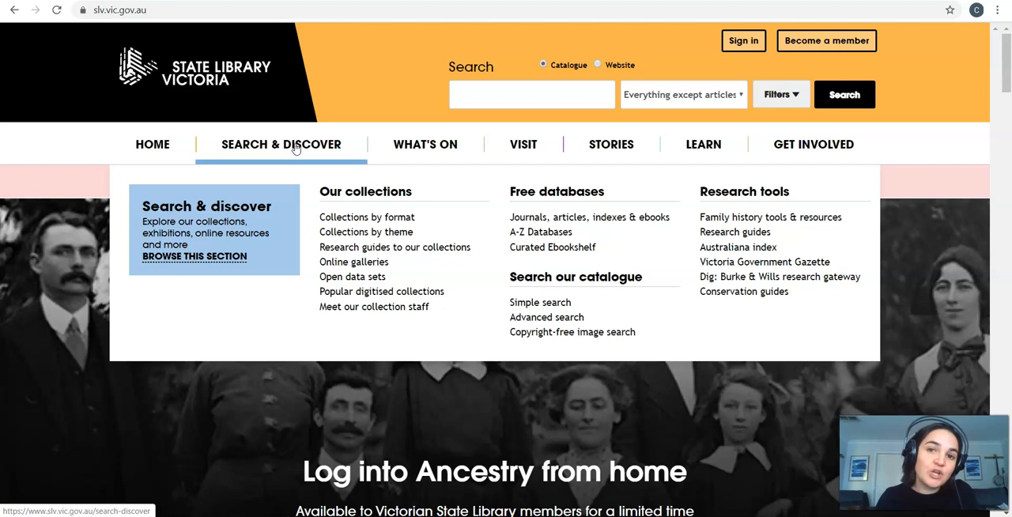
{"action": "mouse_move", "coordinate": [277, 168]}
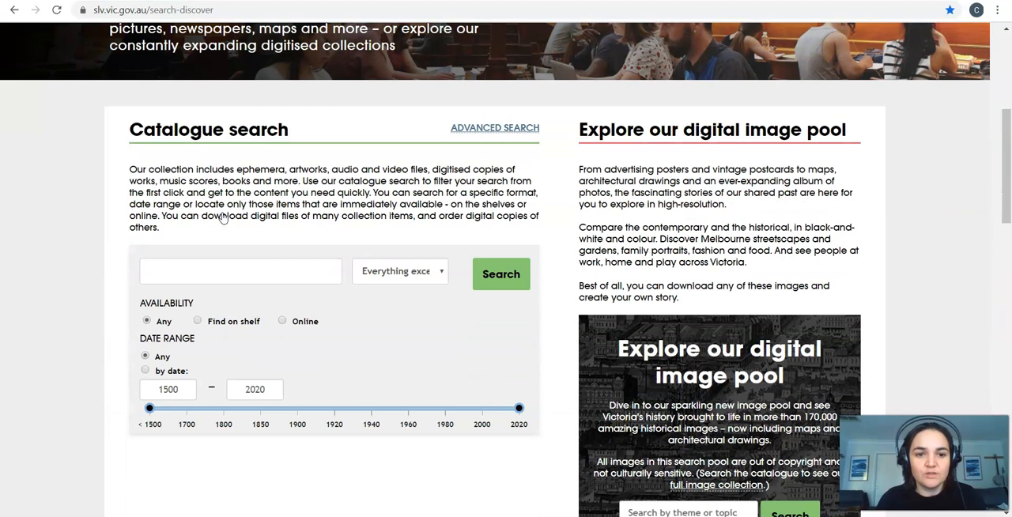
{"action": "scroll", "scroll_direction": "down", "scroll_amount": 3}
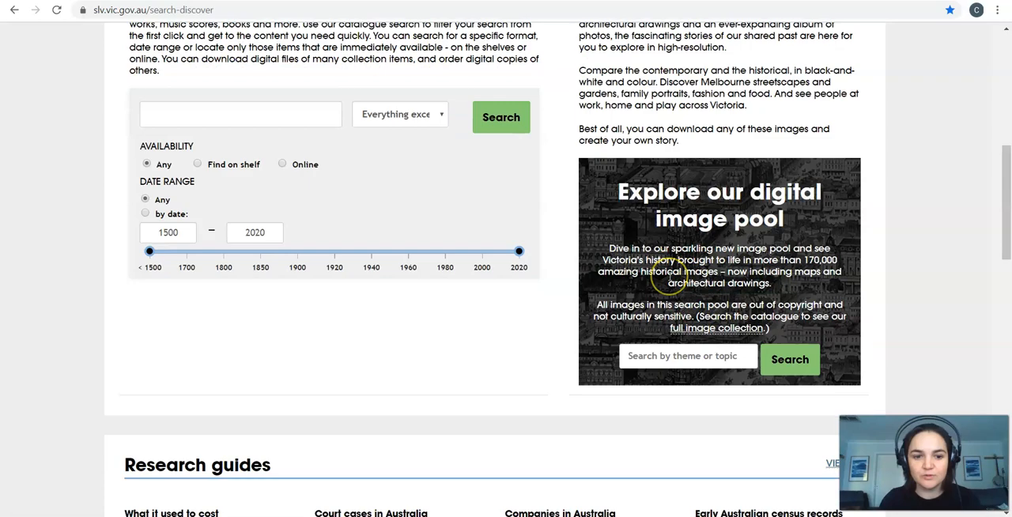
{"action": "scroll", "scroll_direction": "down", "scroll_amount": 3}
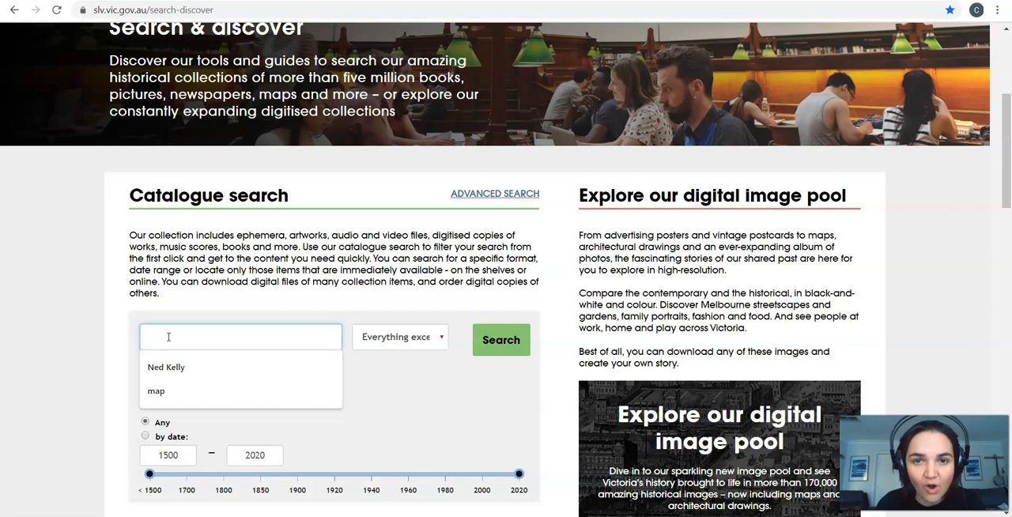
- Search the catalogue for 'Ned Kelly' and browse the 291 online-item results
{"action": "left_click", "coordinate": [166, 367]}
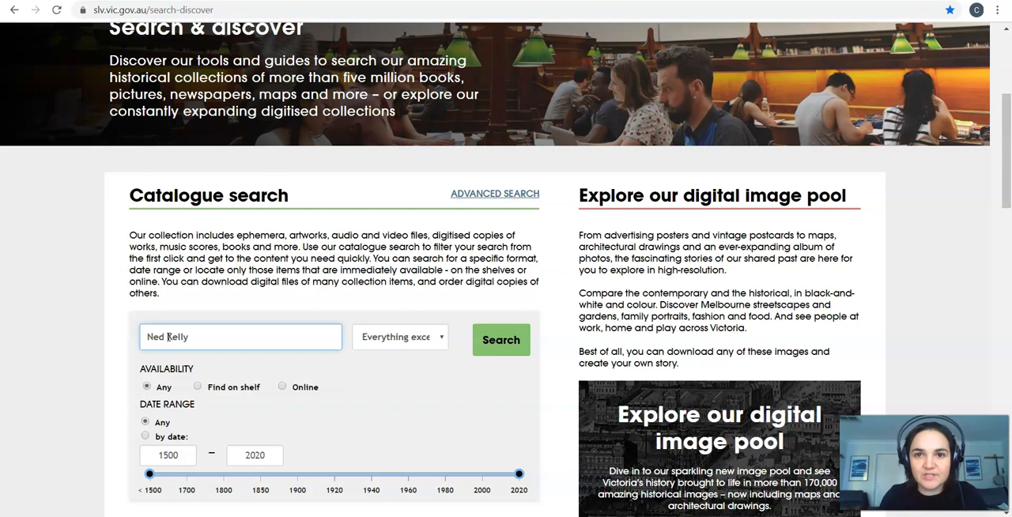
{"action": "left_click", "coordinate": [501, 339]}
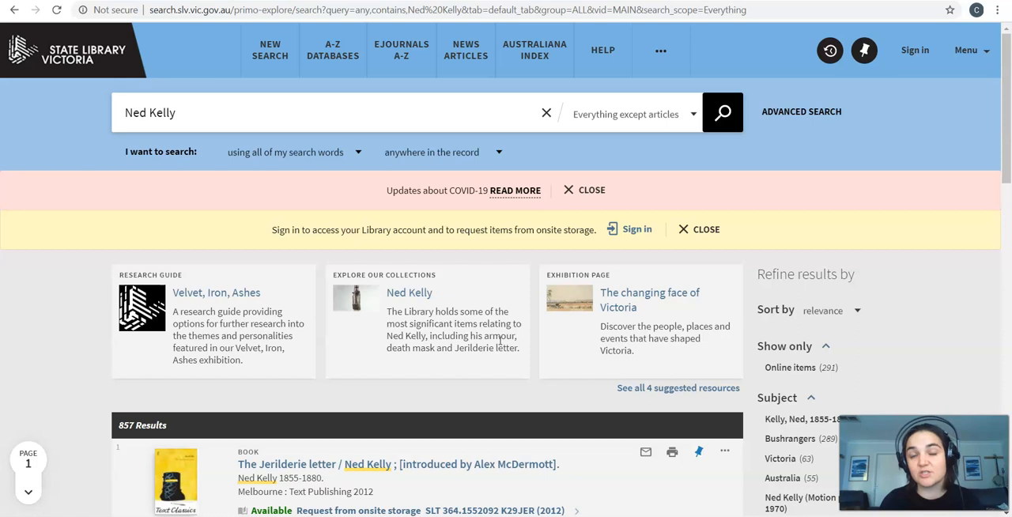
{"action": "scroll", "scroll_direction": "down", "scroll_amount": 3}
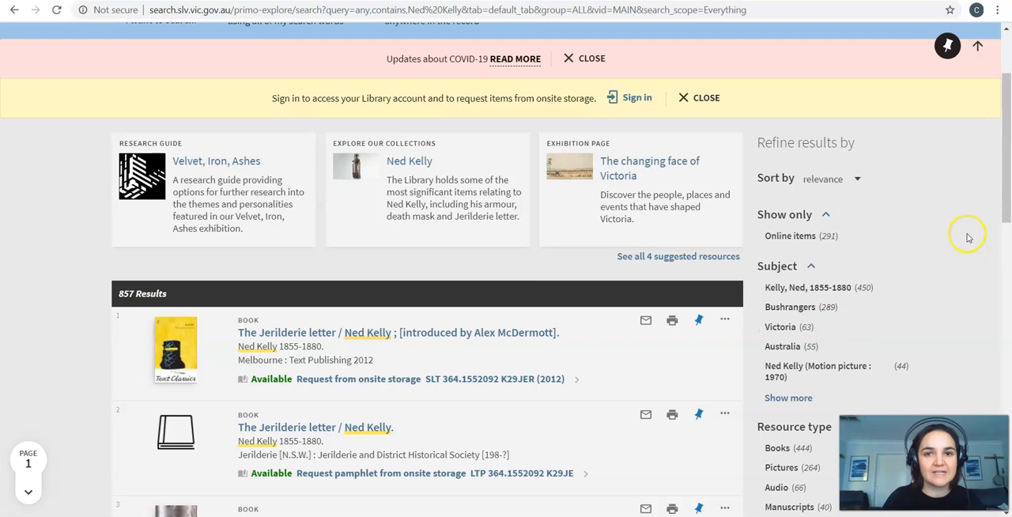
{"action": "mouse_move", "coordinate": [789, 235]}
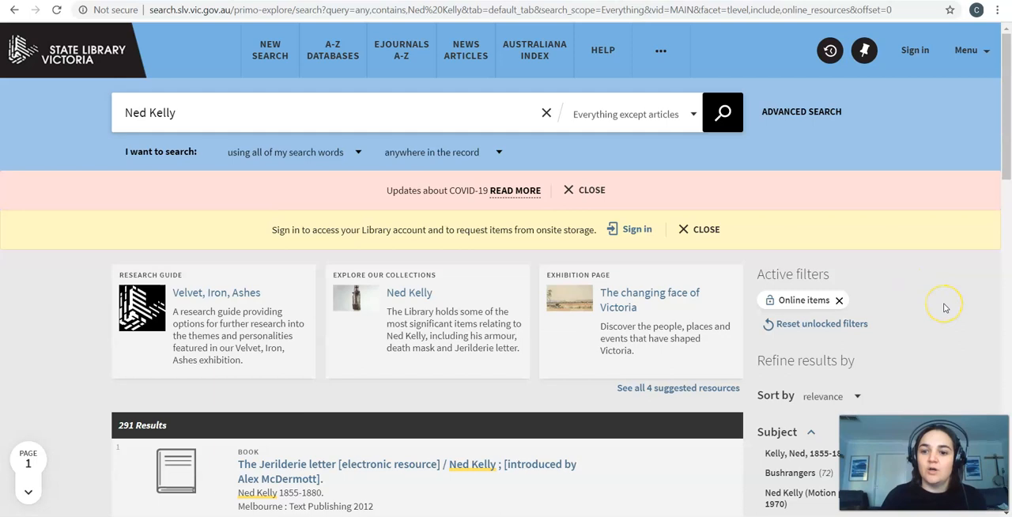
{"action": "scroll", "scroll_direction": "down", "scroll_amount": 3}
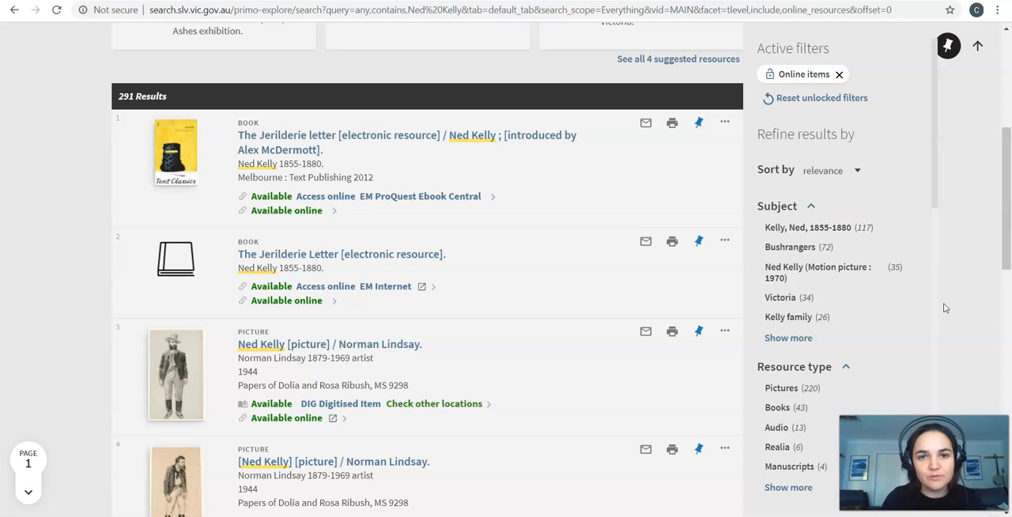
{"action": "scroll", "scroll_direction": "down", "scroll_amount": 3}
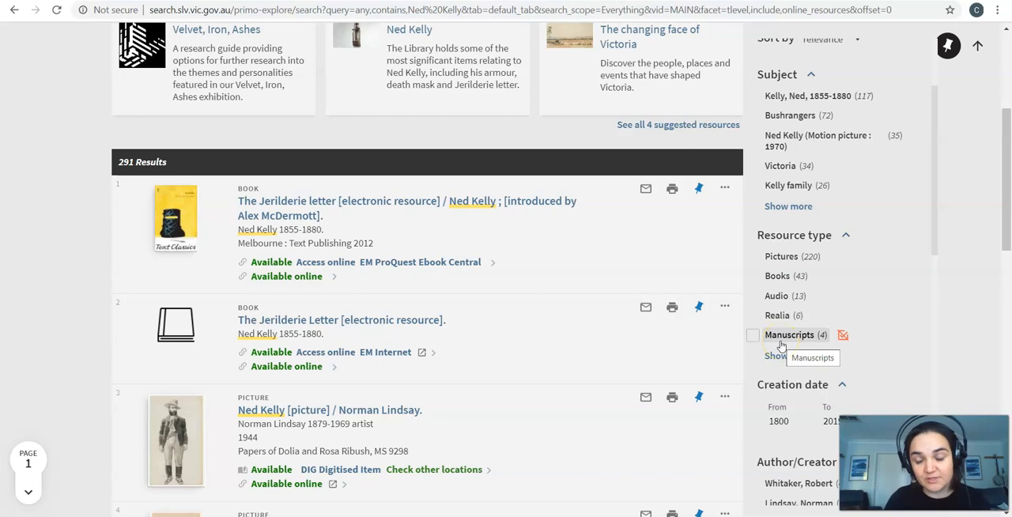
{"action": "mouse_move", "coordinate": [776, 295]}
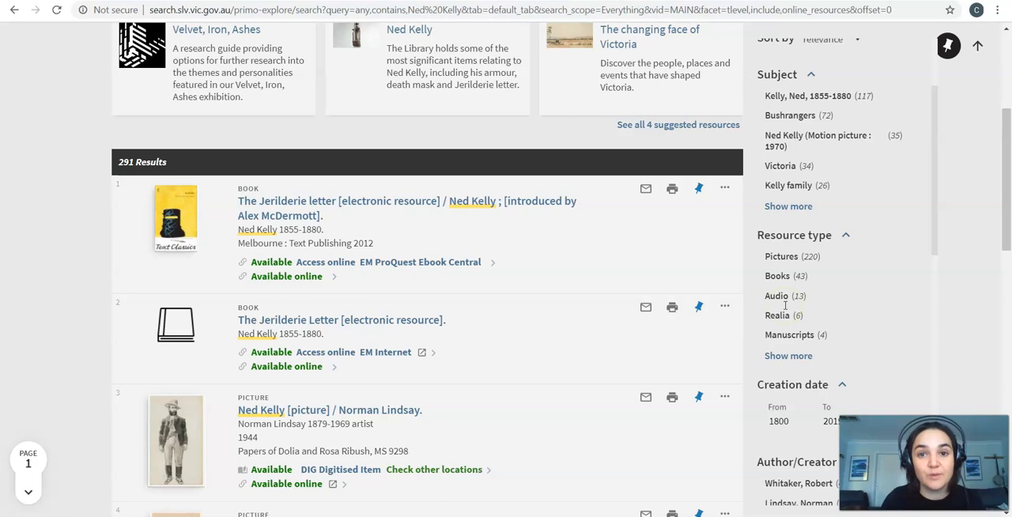
- Filter to manuscripts, view the APA citation for Joe Byrne's letter, and open its digitised copy
{"action": "left_click", "coordinate": [789, 334]}
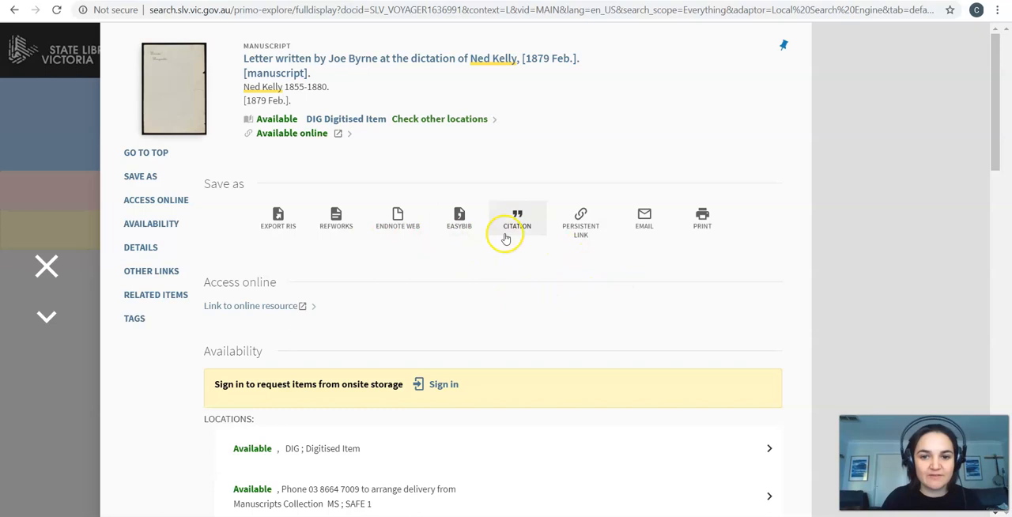
{"action": "left_click", "coordinate": [516, 217]}
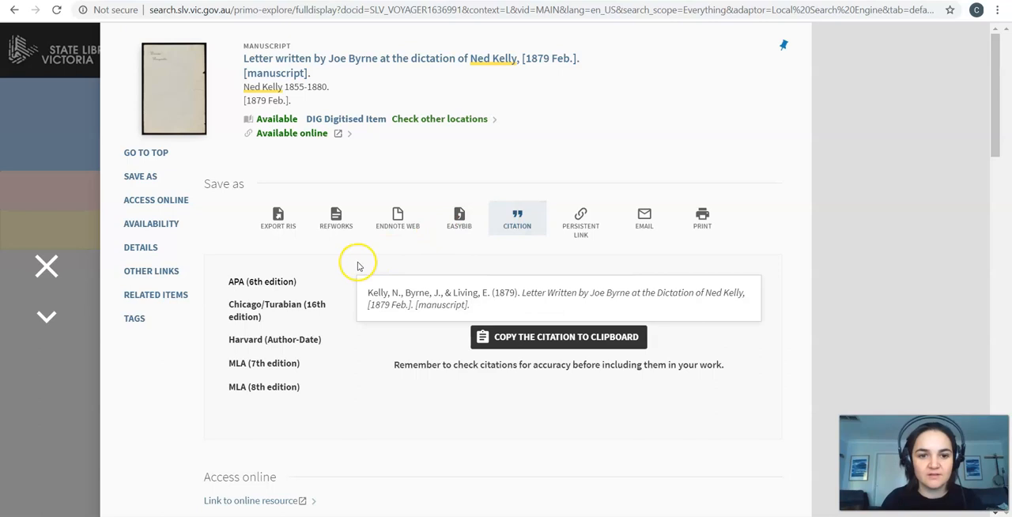
{"action": "scroll", "scroll_direction": "down", "scroll_amount": 3}
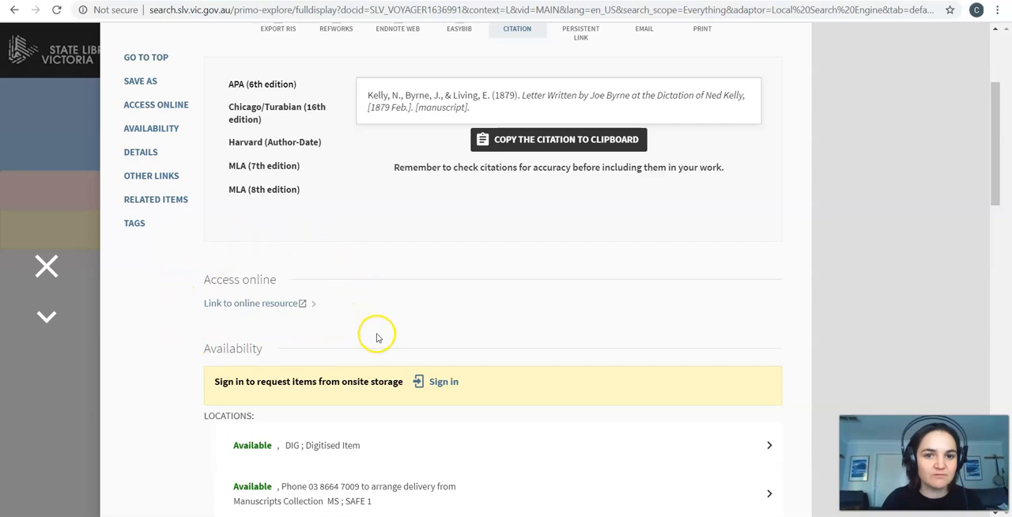
{"action": "left_click", "coordinate": [250, 302]}
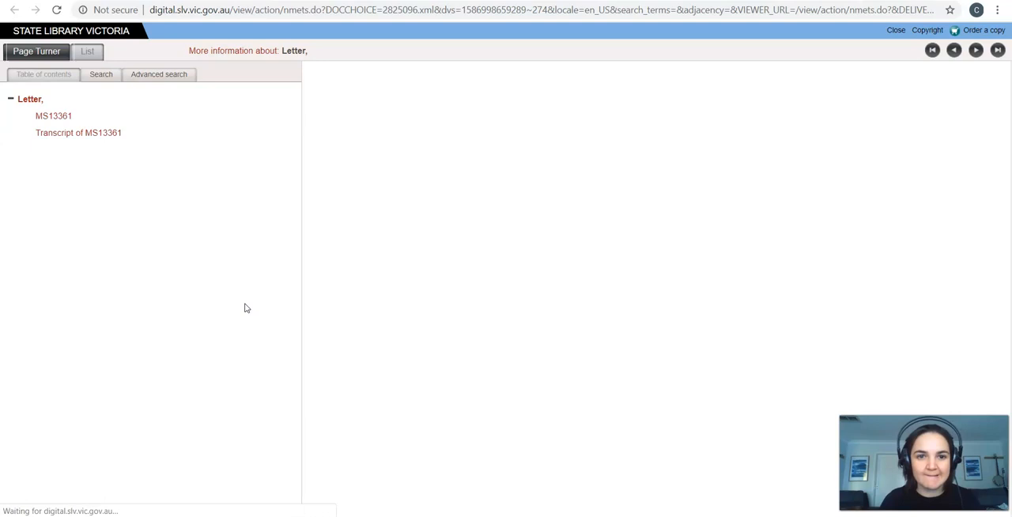
- Read the scanned letter and transcript, find 'police' (45 matches), then return to Search & discover
{"action": "left_click", "coordinate": [53, 116]}
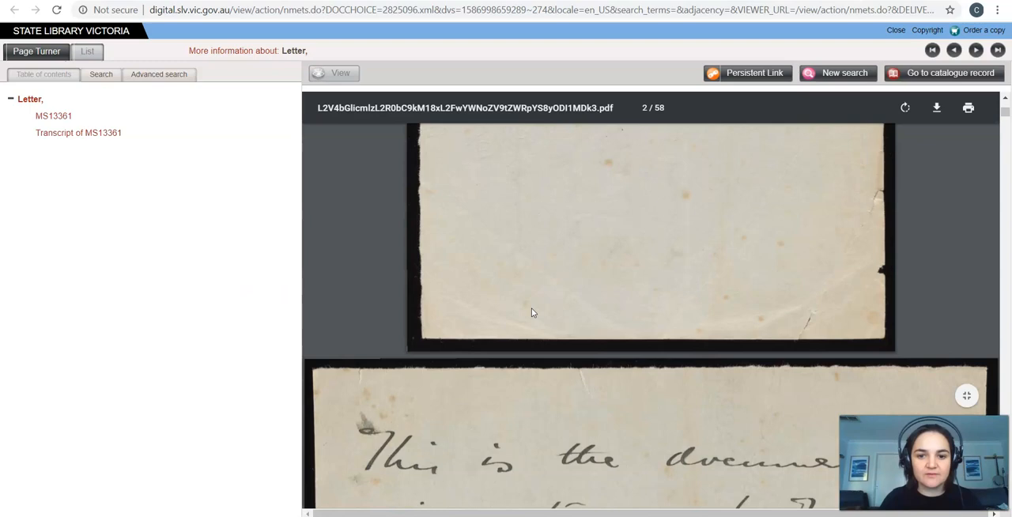
{"action": "scroll", "scroll_direction": "down", "scroll_amount": 3}
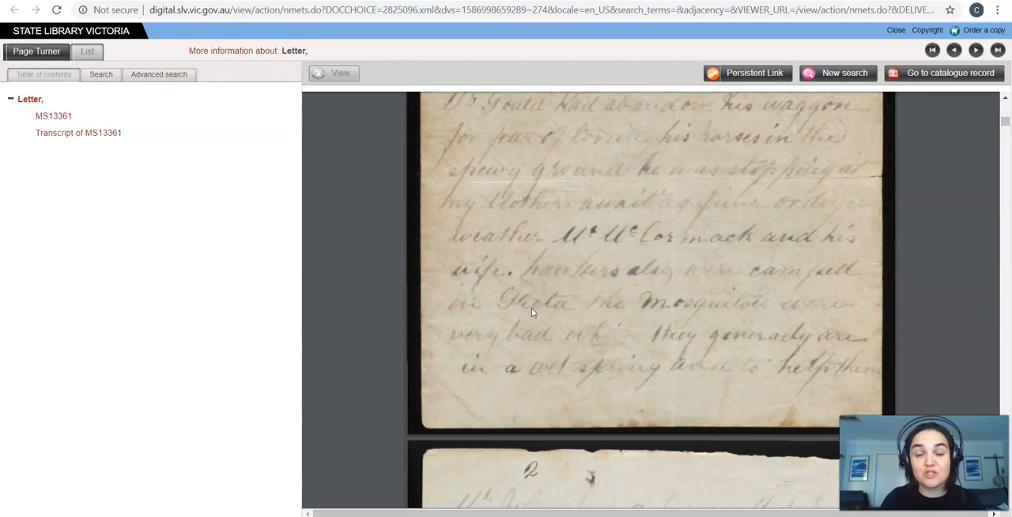
{"action": "scroll", "scroll_direction": "down", "scroll_amount": 3}
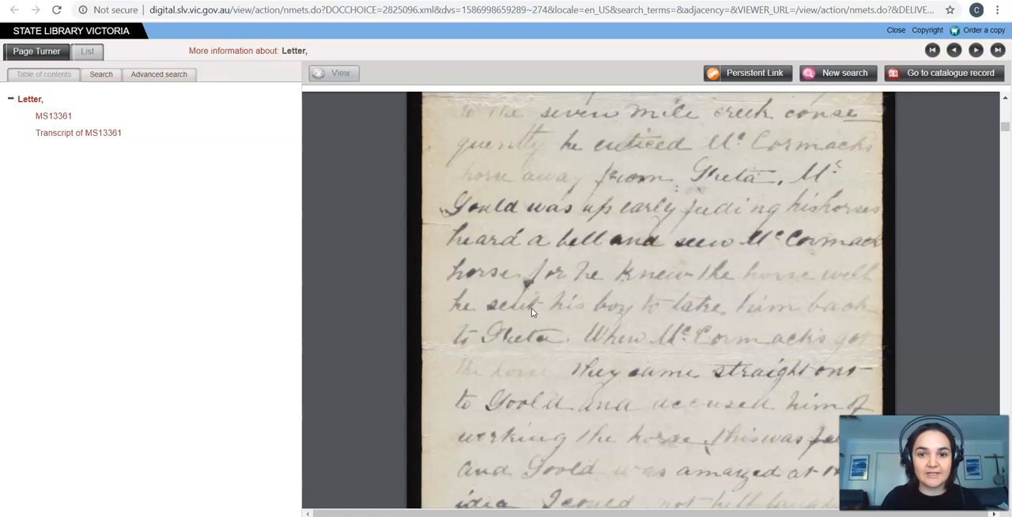
{"action": "mouse_move", "coordinate": [81, 132]}
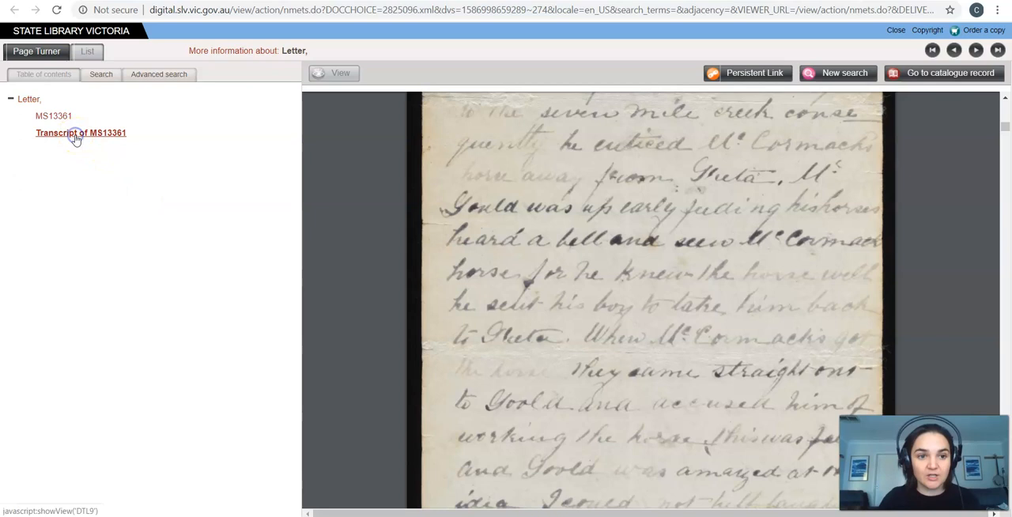
{"action": "left_click", "coordinate": [81, 132]}
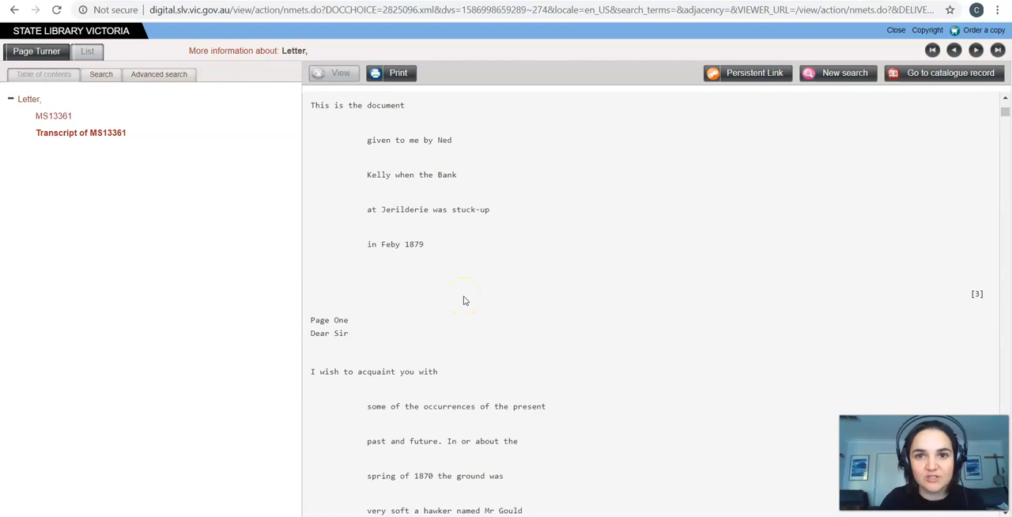
{"action": "scroll", "scroll_direction": "down", "scroll_amount": 3}
{"action": "type", "text": "police"}
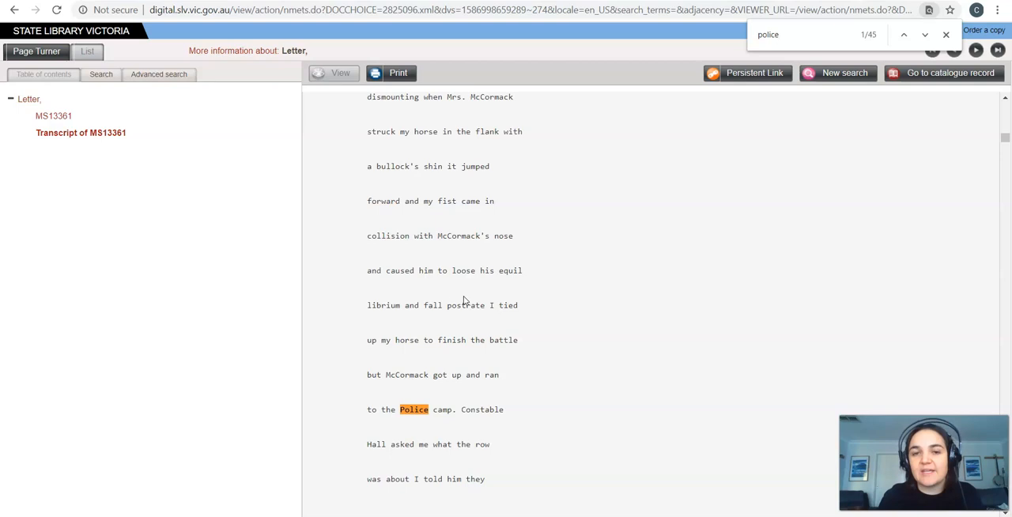
{"action": "left_click", "coordinate": [924, 35]}
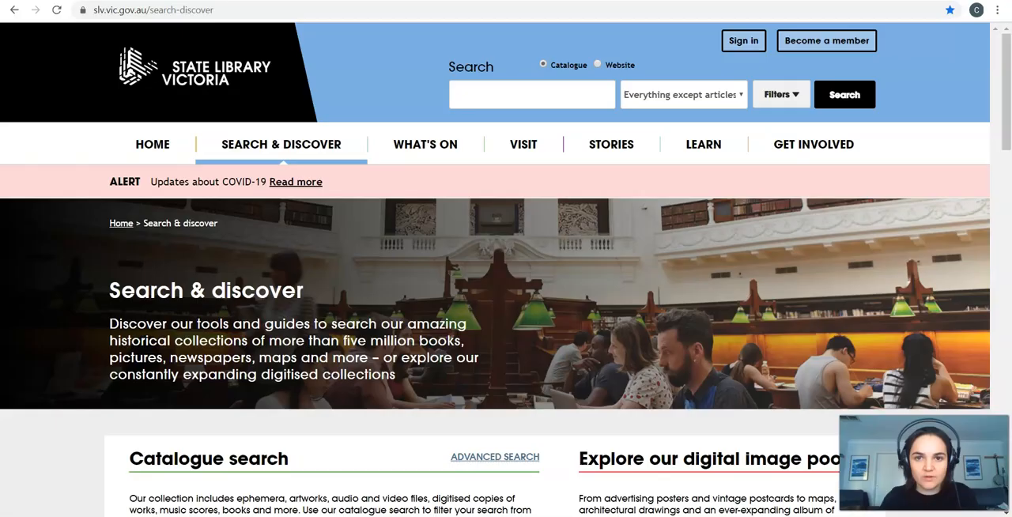
{"action": "mouse_move", "coordinate": [431, 372]}
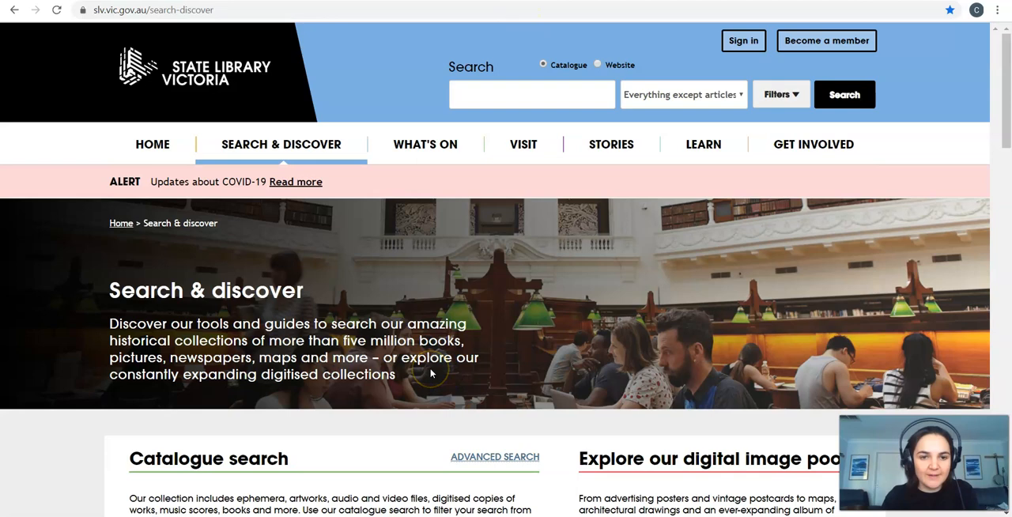
{"action": "scroll", "scroll_direction": "down", "scroll_amount": 3}
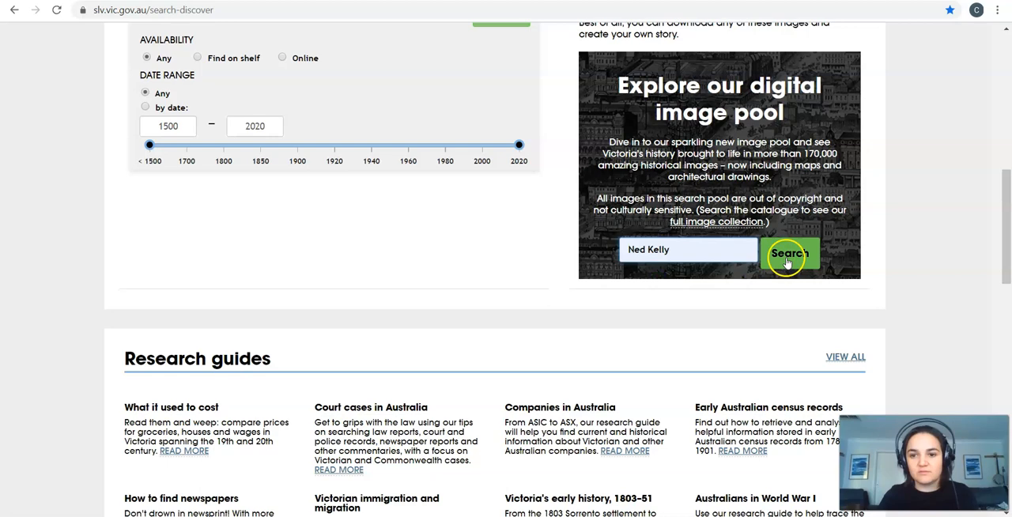
{"action": "left_click", "coordinate": [788, 254]}
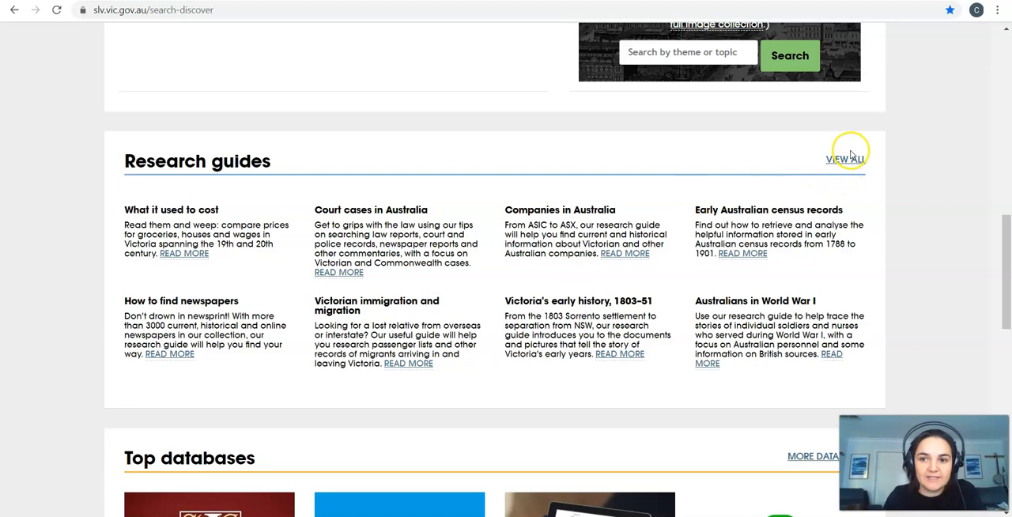
- Open all research guides and expand VCE guides to show its five guides
{"action": "left_click", "coordinate": [845, 158]}
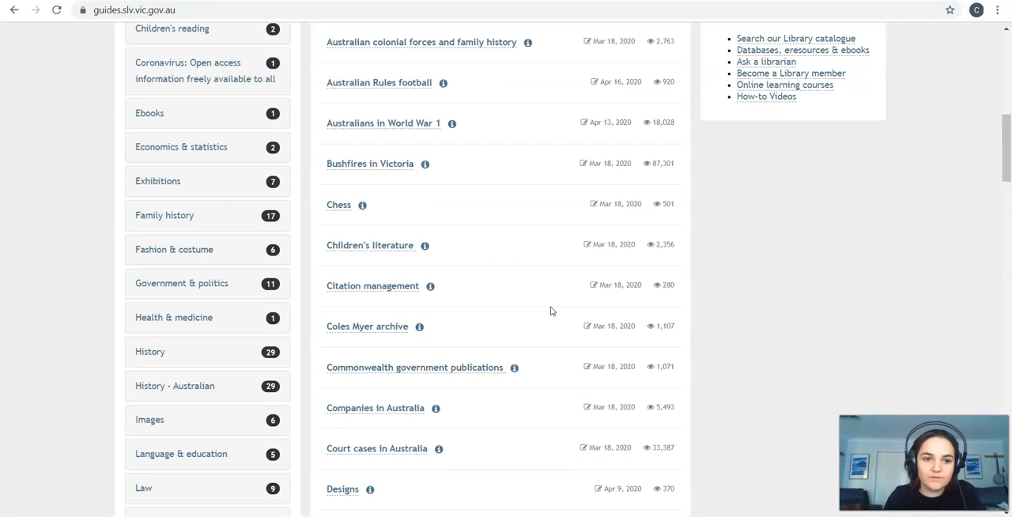
{"action": "scroll", "scroll_direction": "down", "scroll_amount": 3}
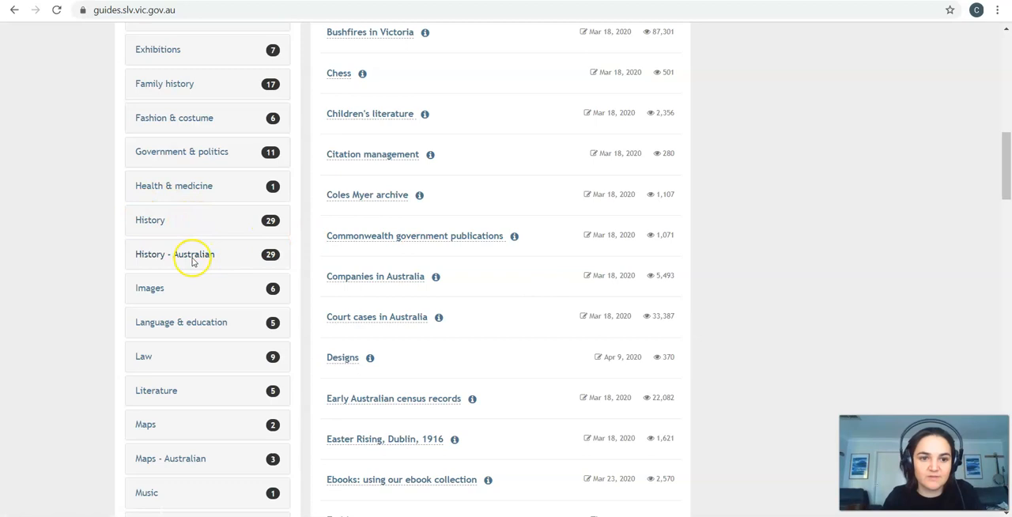
{"action": "scroll", "scroll_direction": "down", "scroll_amount": 3}
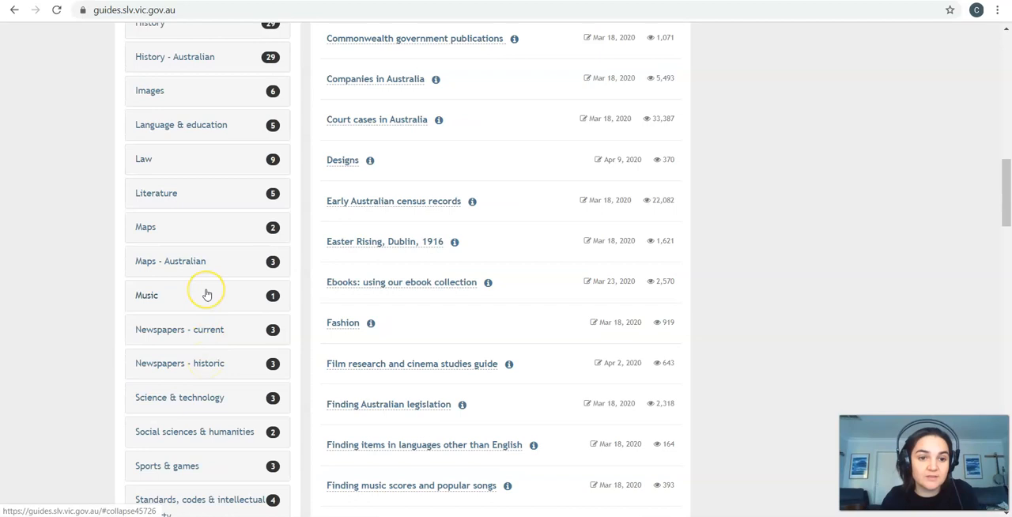
{"action": "scroll", "scroll_direction": "down", "scroll_amount": 3}
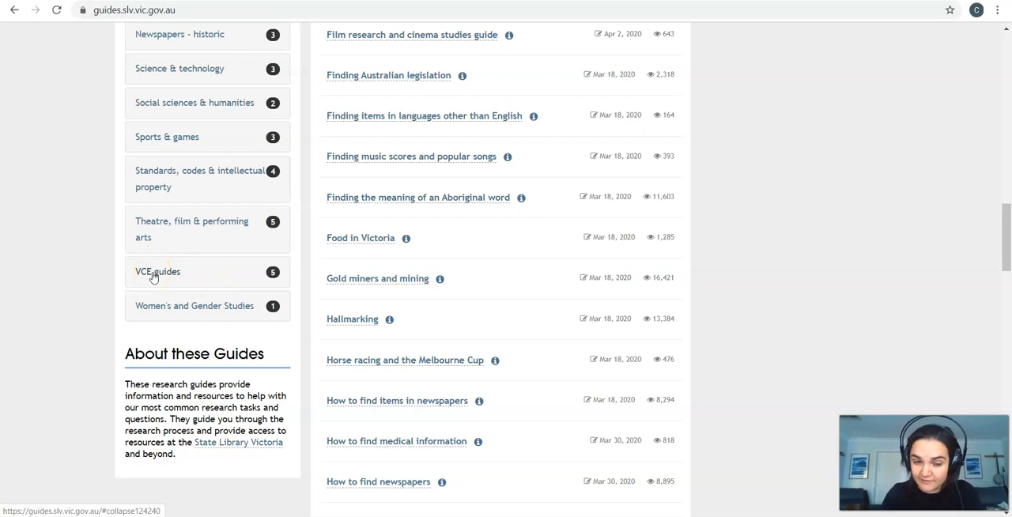
{"action": "left_click", "coordinate": [157, 272]}
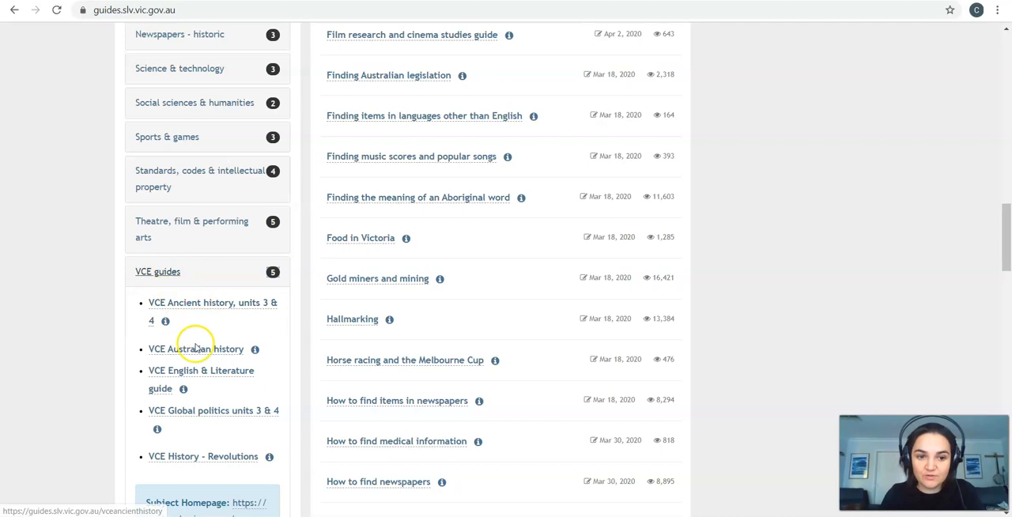
{"action": "mouse_move", "coordinate": [187, 374]}
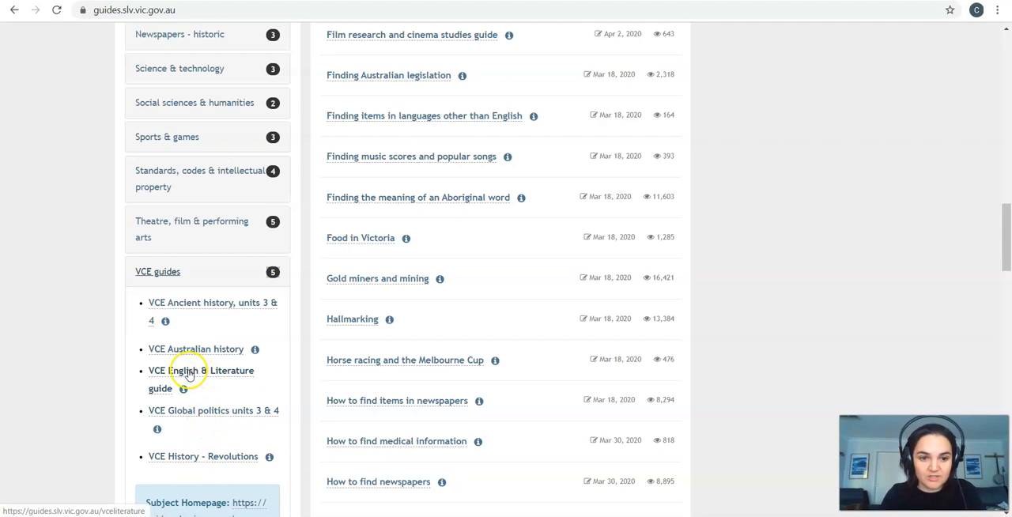
- Browse the List 1 novels page of the VCE English & Literature guide
{"action": "left_click", "coordinate": [200, 370]}
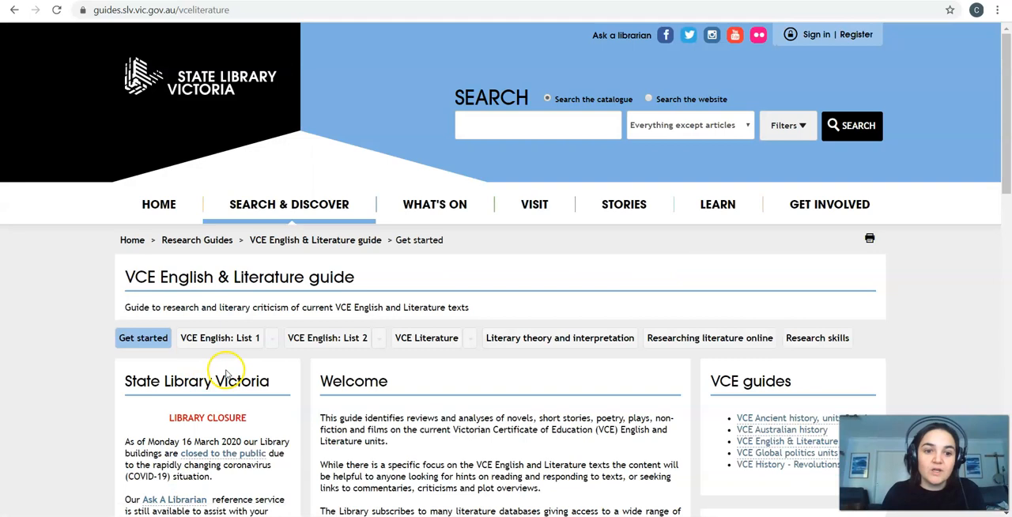
{"action": "mouse_move", "coordinate": [273, 385]}
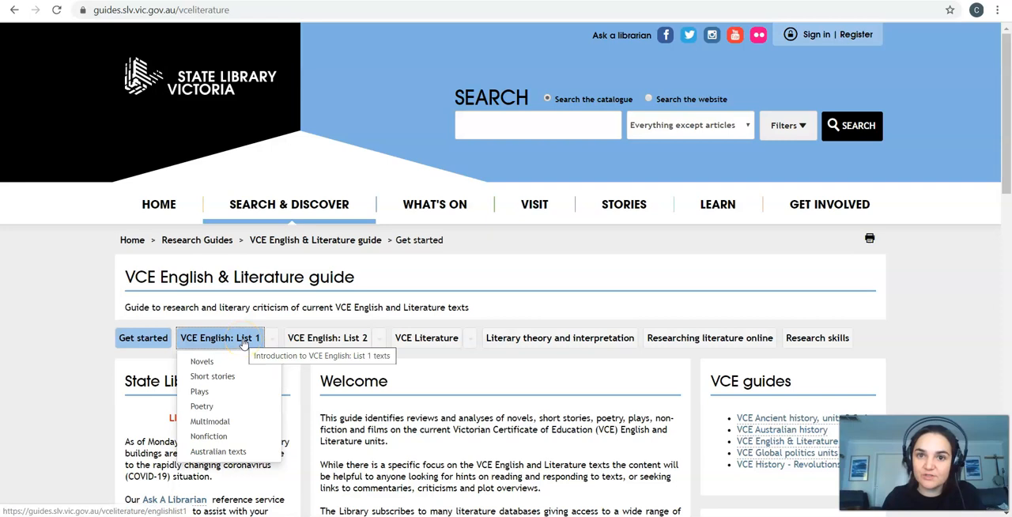
{"action": "left_click", "coordinate": [201, 361]}
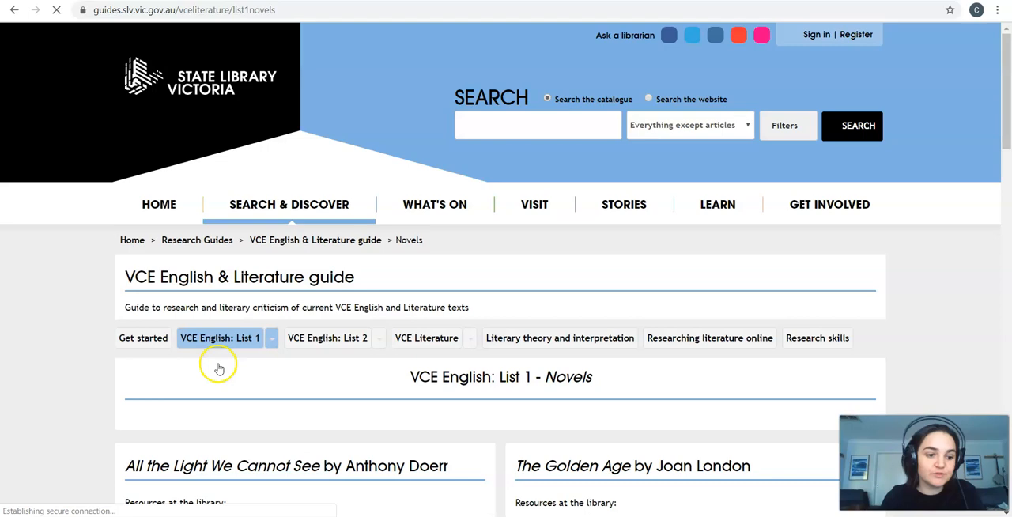
{"action": "scroll", "scroll_direction": "down", "scroll_amount": 3}
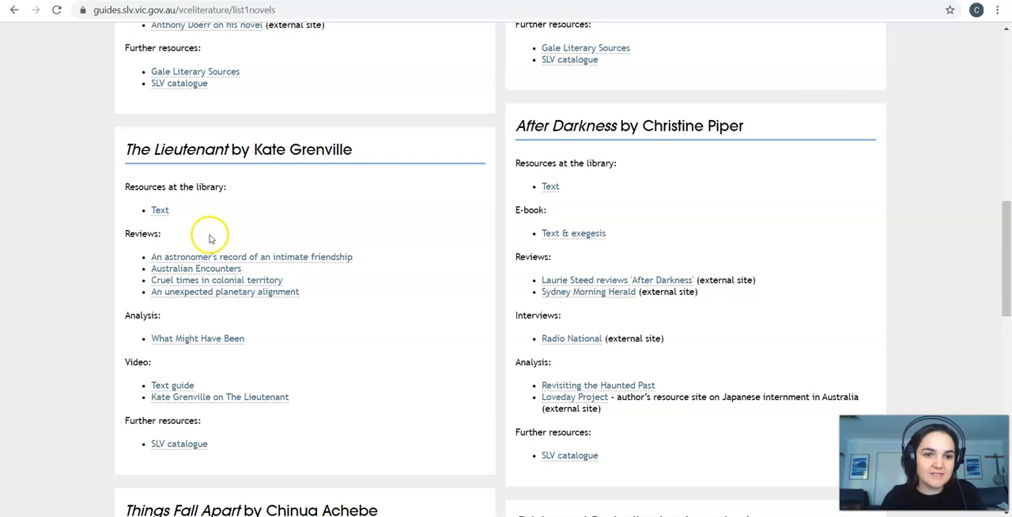
{"action": "mouse_move", "coordinate": [149, 365]}
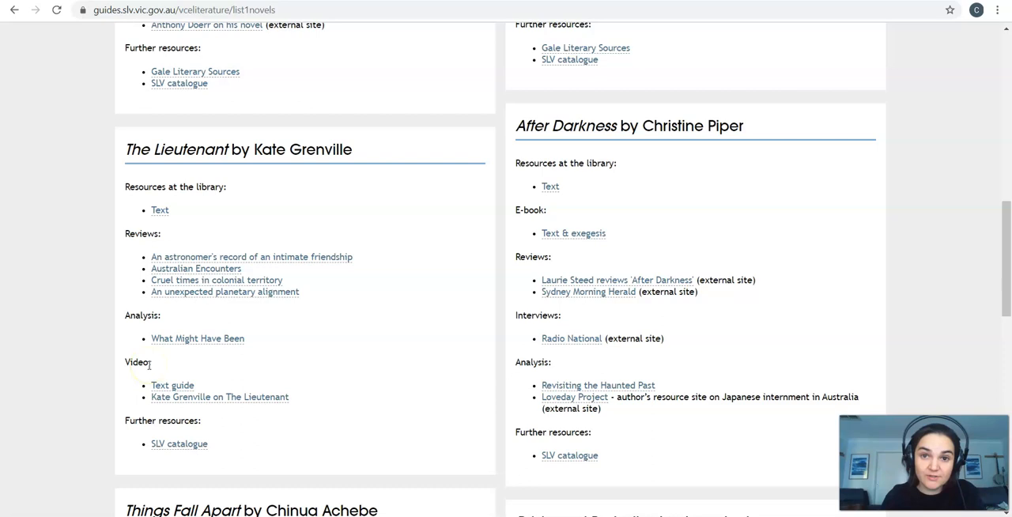
{"action": "scroll", "scroll_direction": "down", "scroll_amount": 3}
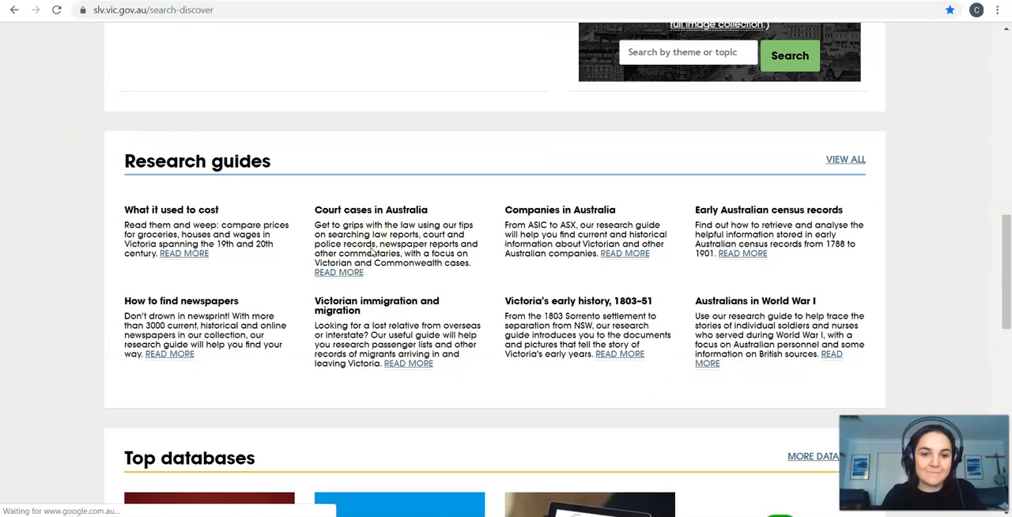
- Scroll through the database subject areas on the Databases, journals and ebooks page
{"action": "scroll", "scroll_direction": "down", "scroll_amount": 3}
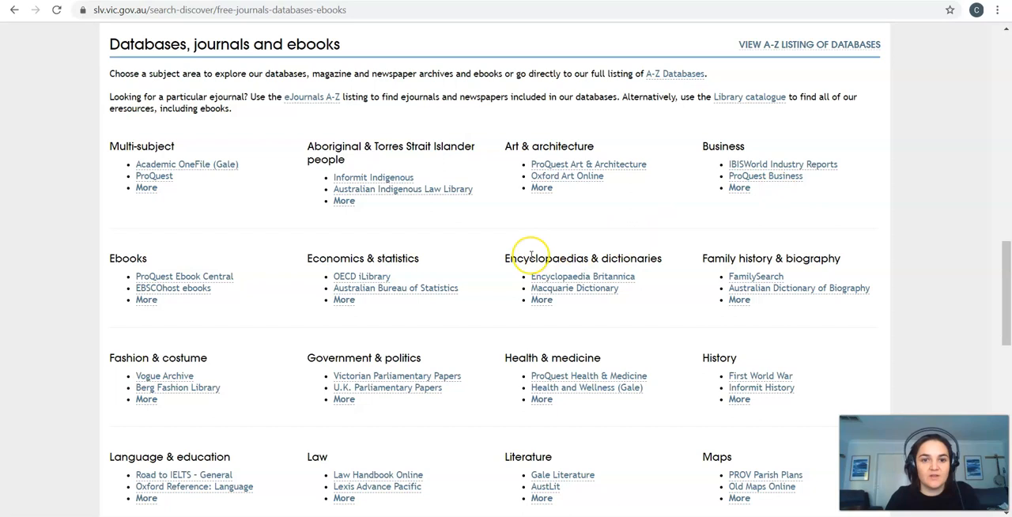
{"action": "scroll", "scroll_direction": "down", "scroll_amount": 3}
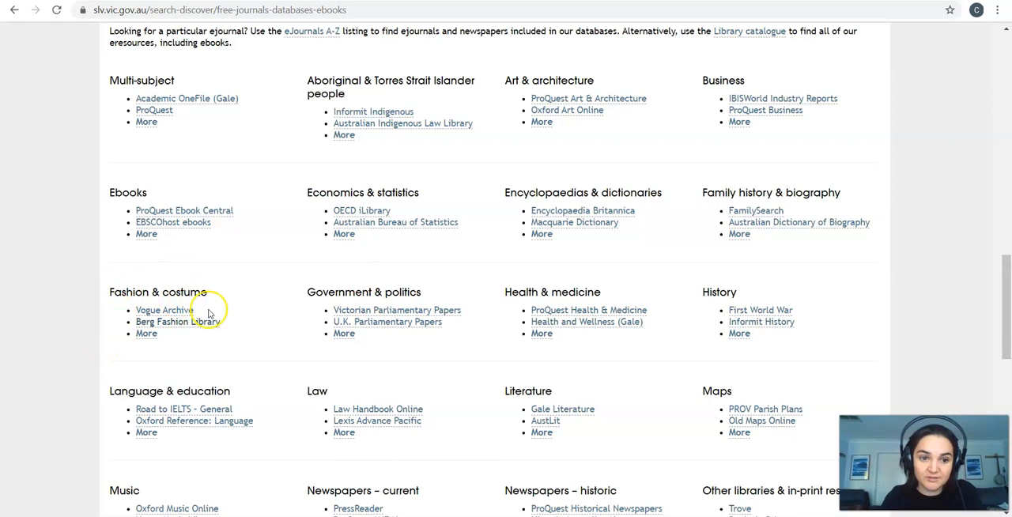
{"action": "scroll", "scroll_direction": "down", "scroll_amount": 3}
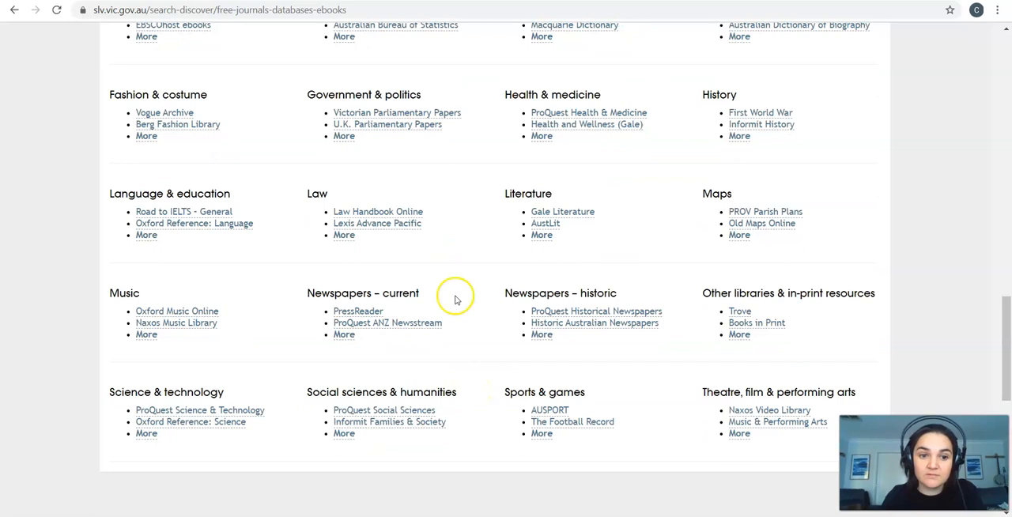
{"action": "mouse_move", "coordinate": [571, 404]}
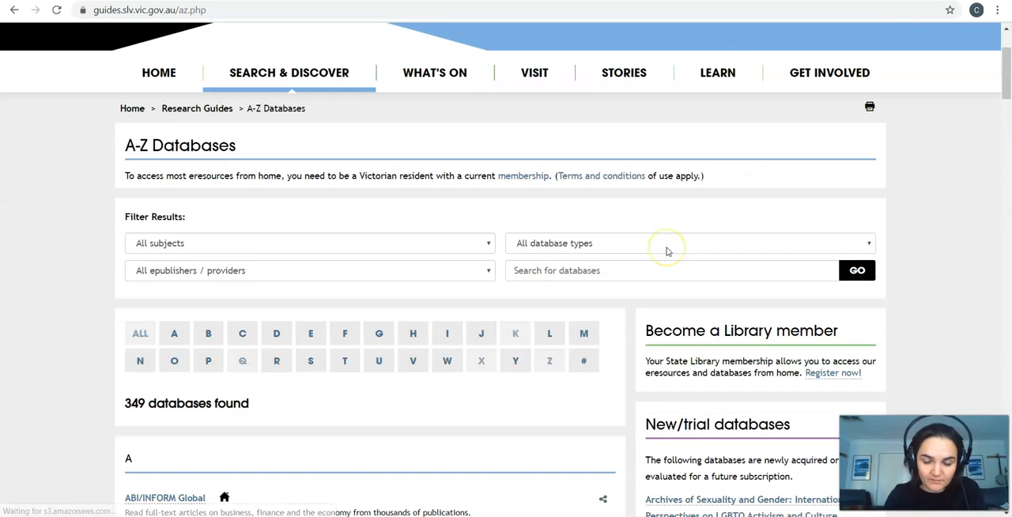
- Filter databases to Secondary students (14) and open ProQuest from the results
{"action": "left_click", "coordinate": [688, 243]}
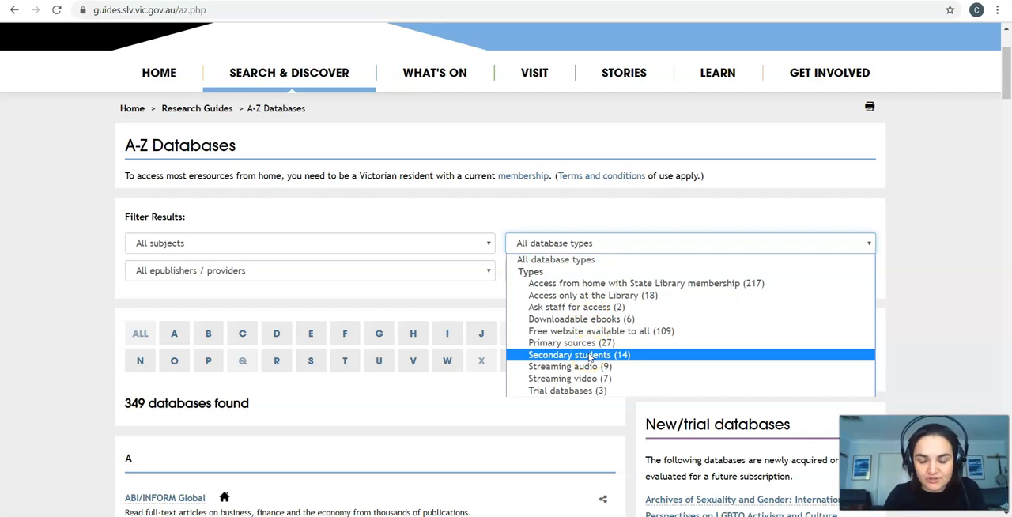
{"action": "left_click", "coordinate": [578, 354]}
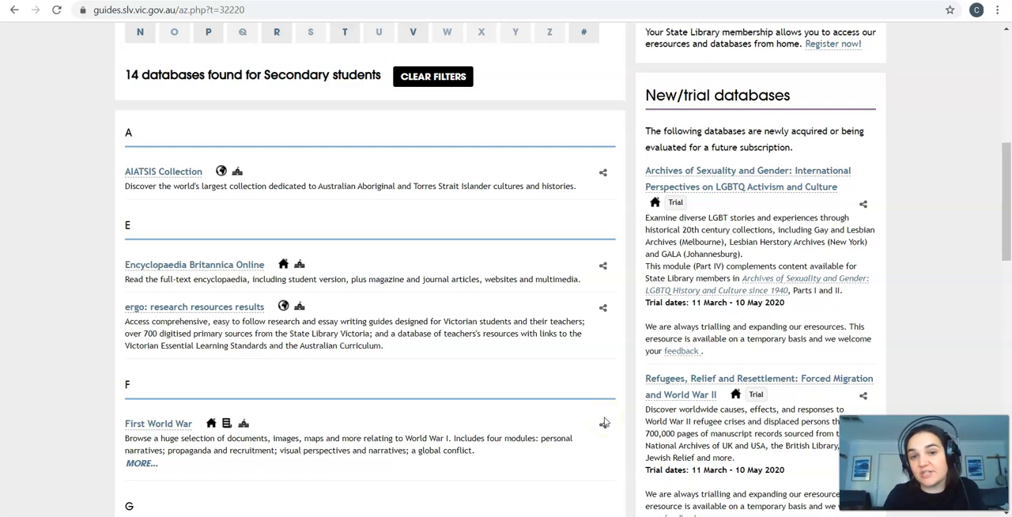
{"action": "scroll", "scroll_direction": "down", "scroll_amount": 3}
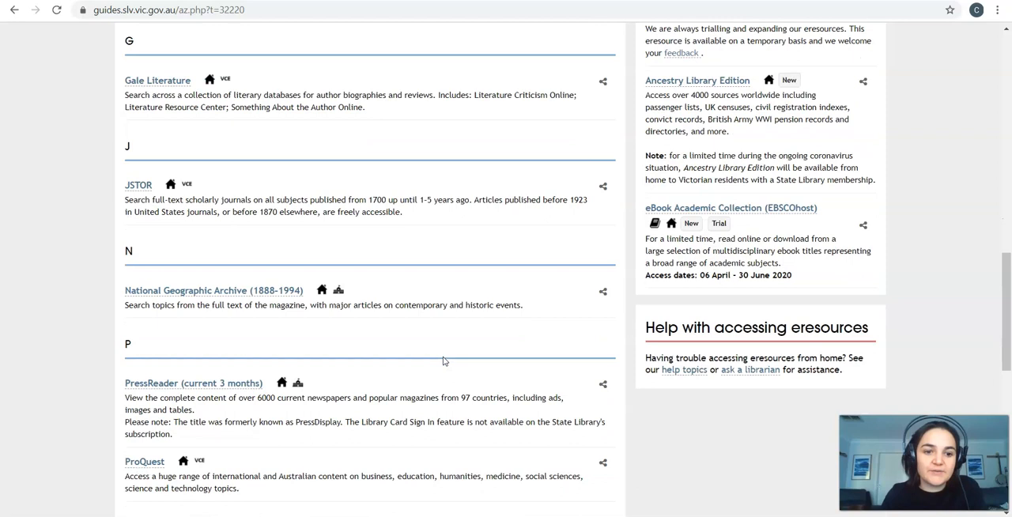
{"action": "scroll", "scroll_direction": "down", "scroll_amount": 3}
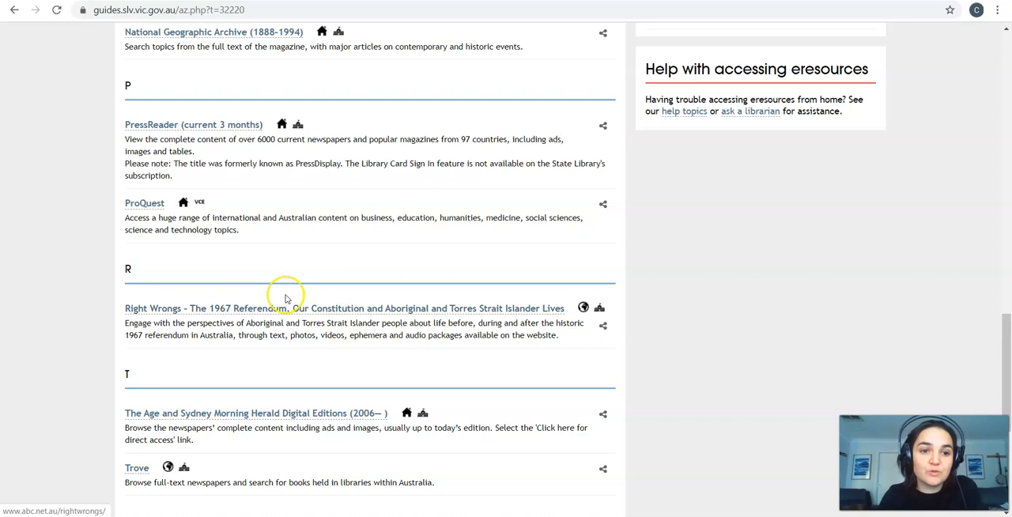
{"action": "left_click", "coordinate": [144, 203]}
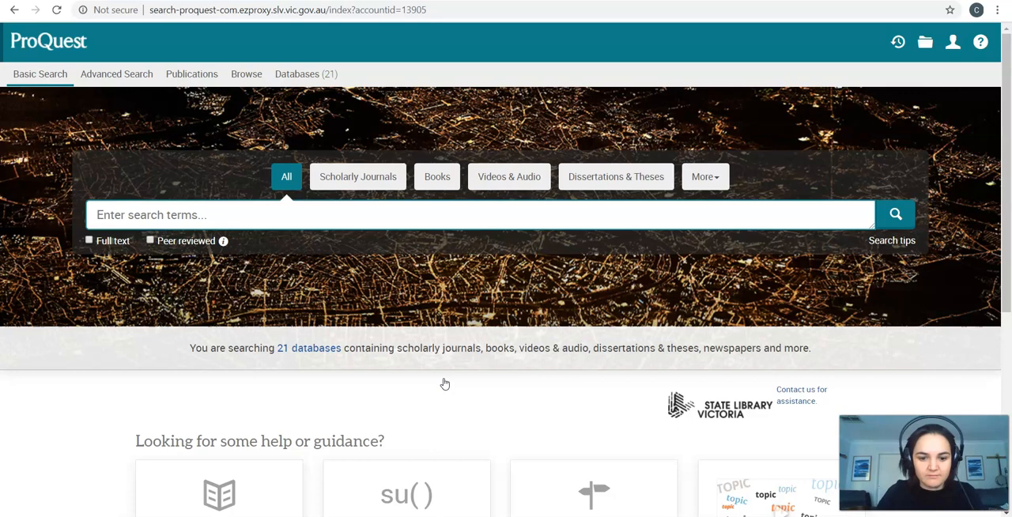
- Search ProQuest for 'octopus intelligence', limited to full-text and peer-reviewed sources
{"action": "type", "text": "octopus in"}
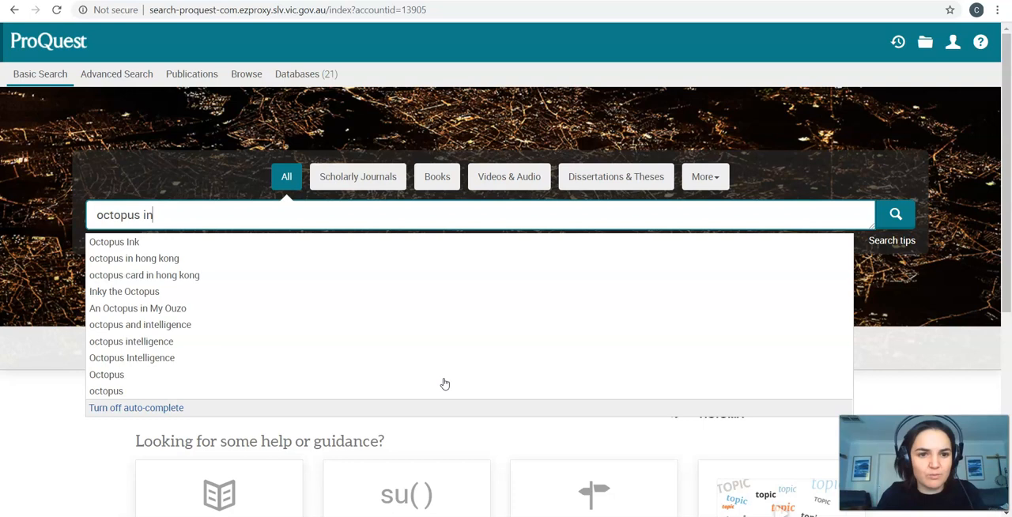
{"action": "left_click", "coordinate": [131, 340]}
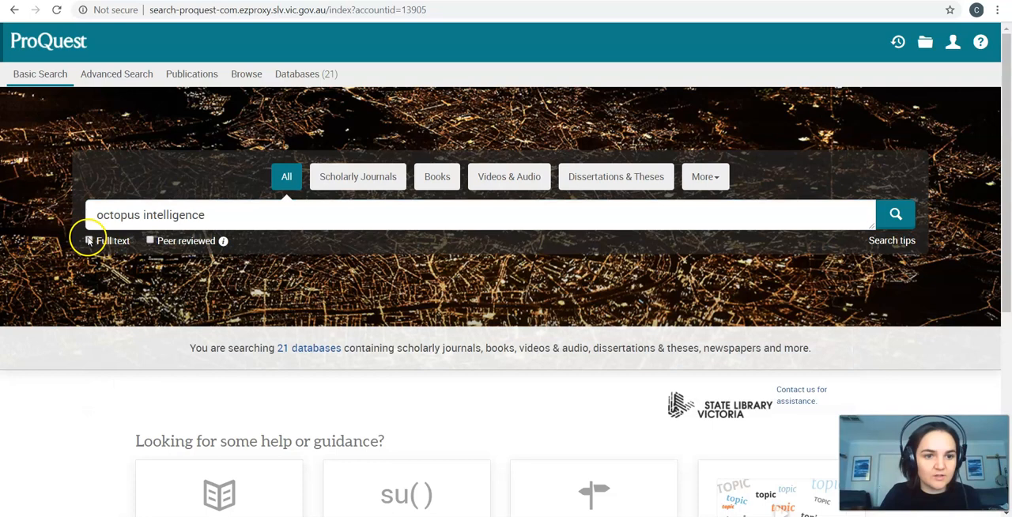
{"action": "left_click", "coordinate": [89, 240]}
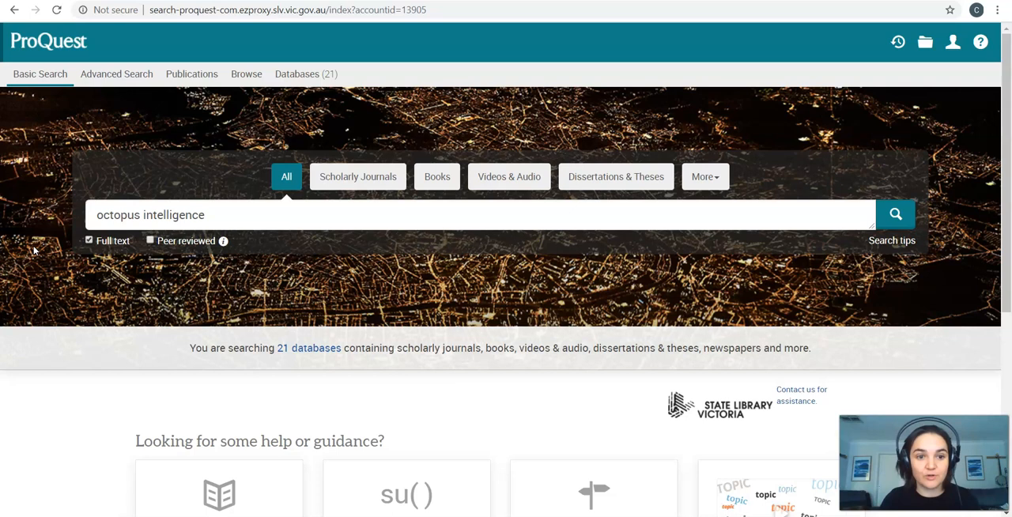
{"action": "left_click", "coordinate": [150, 241]}
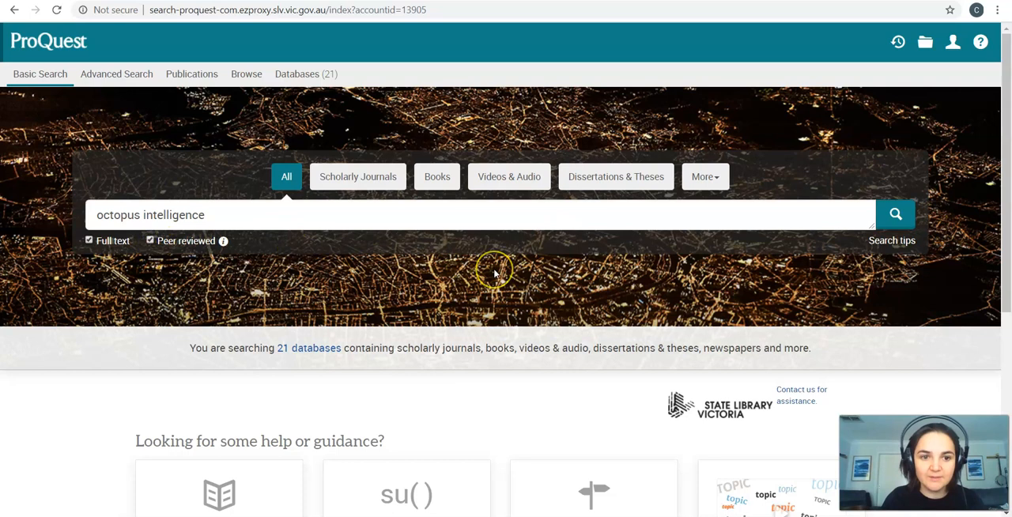
{"action": "left_click", "coordinate": [895, 214]}
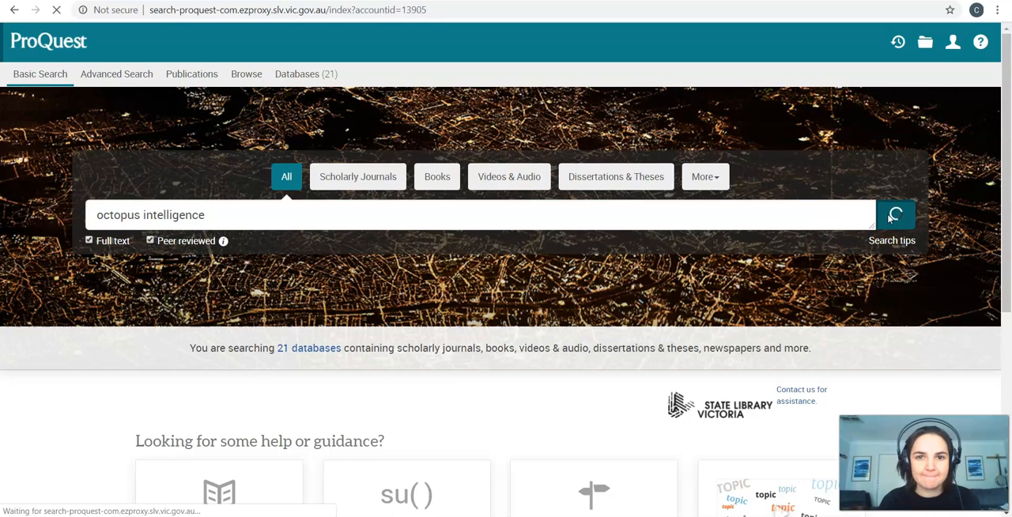
{"action": "left_click", "coordinate": [894, 214]}
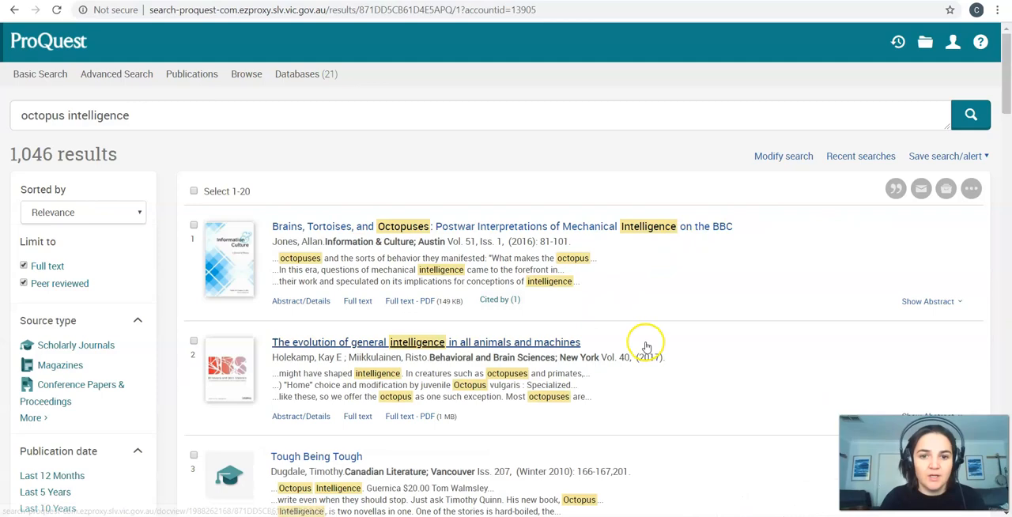
- Limit octopus intelligence results to the last 5 years and open 'Brains, Tortoises, and Octopuses'
{"action": "scroll", "scroll_direction": "down", "scroll_amount": 3}
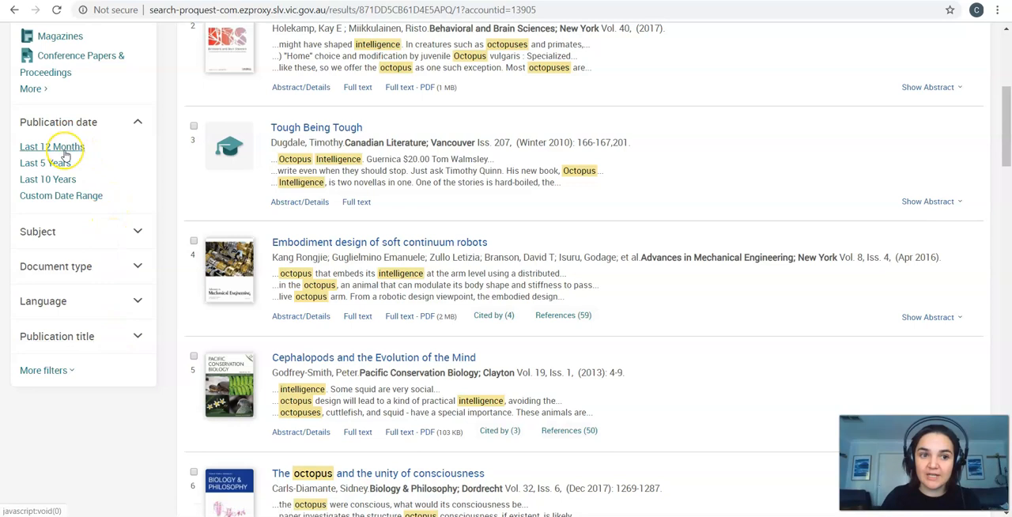
{"action": "left_click", "coordinate": [51, 146]}
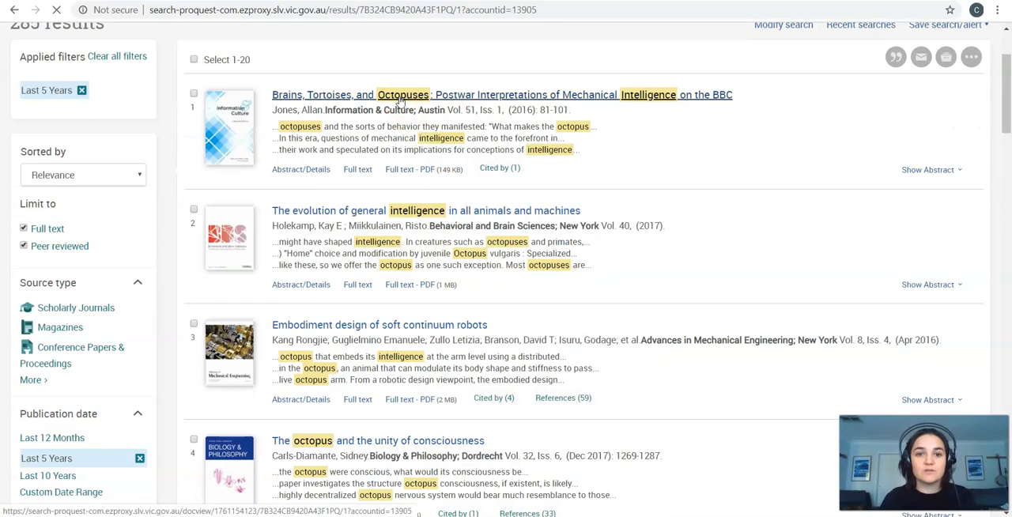
{"action": "left_click", "coordinate": [403, 94]}
{"action": "type", "text": "brAIN"}
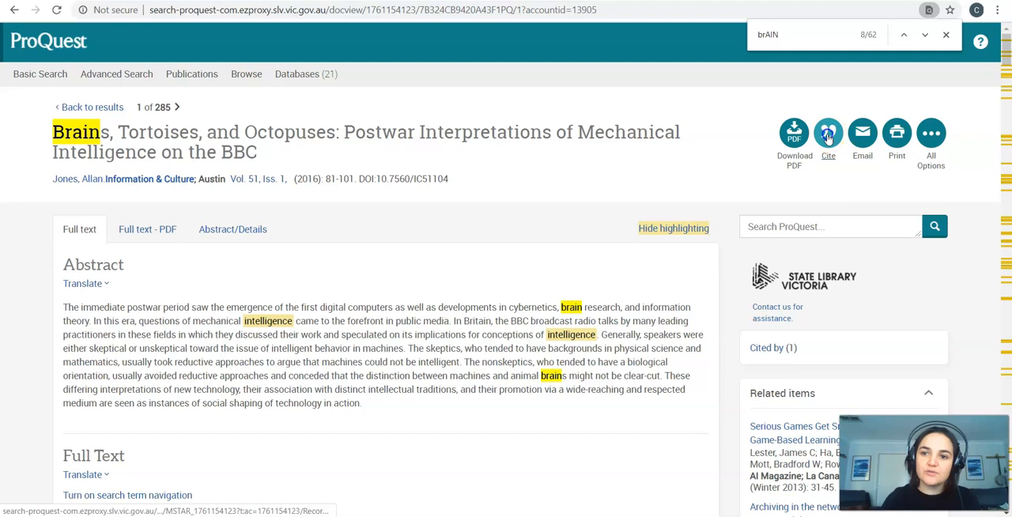
- View the article's APA citation, then return to the State Library Search & discover tab
{"action": "left_click", "coordinate": [828, 132]}
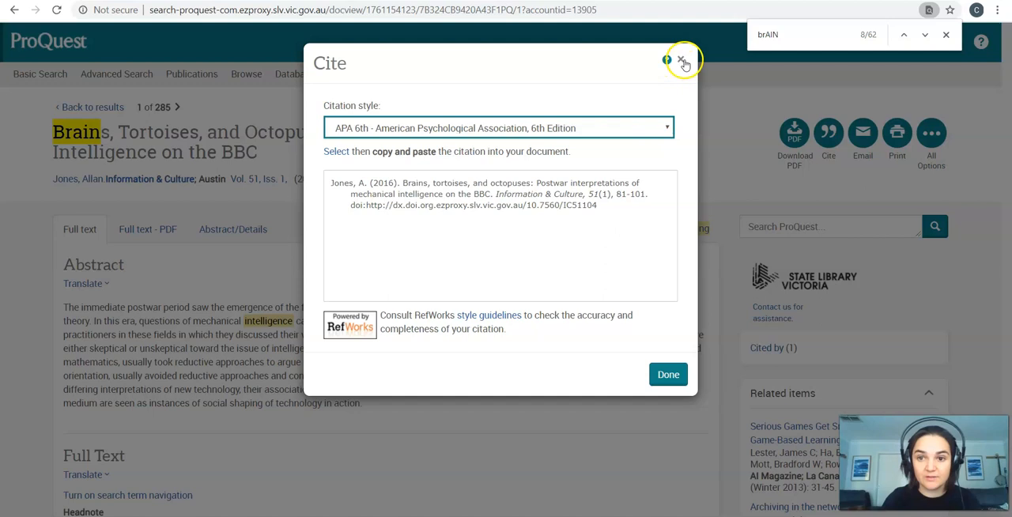
{"action": "left_click", "coordinate": [683, 60]}
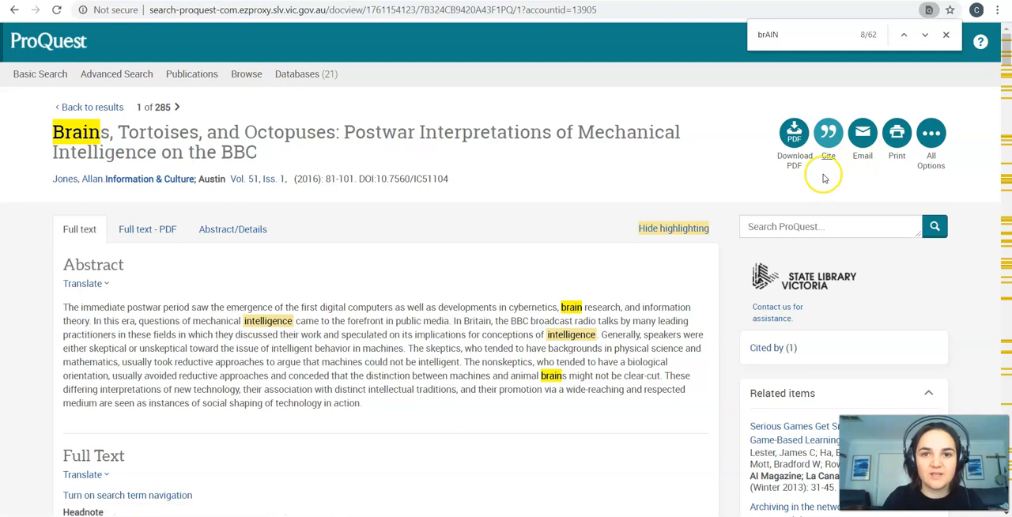
{"action": "left_click", "coordinate": [997, 9]}
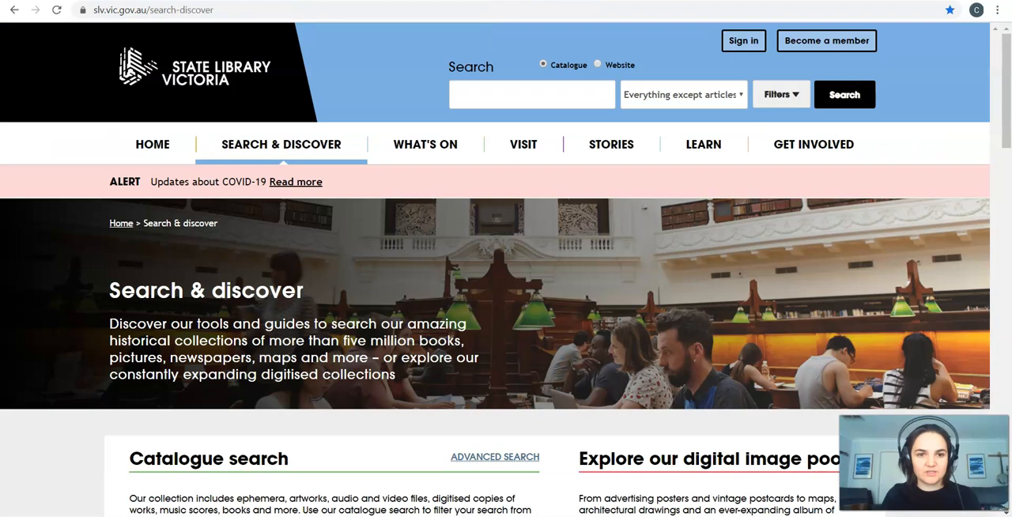
- Open Gale Literature from the MORE DATABASES A–Z list under Top databases
{"action": "scroll", "scroll_direction": "down", "scroll_amount": 3}
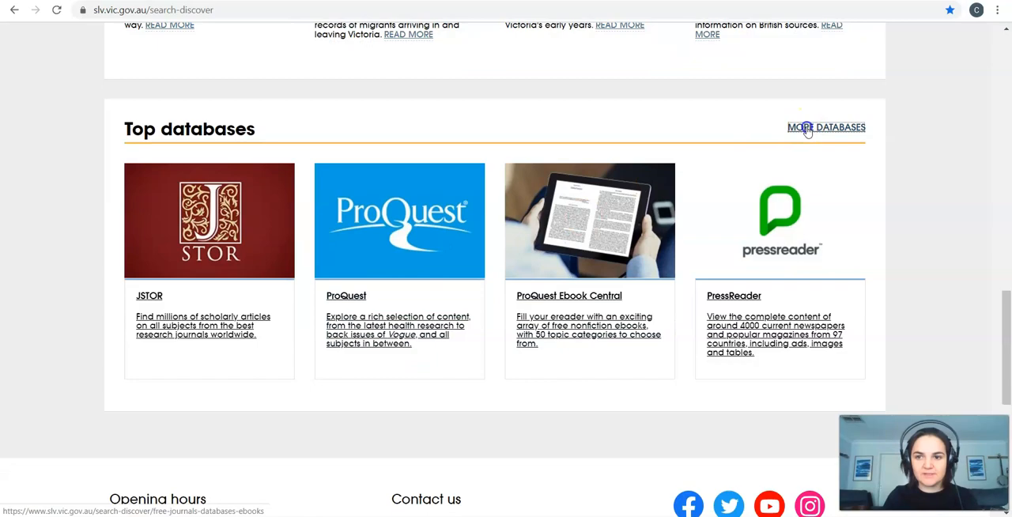
{"action": "left_click", "coordinate": [825, 128]}
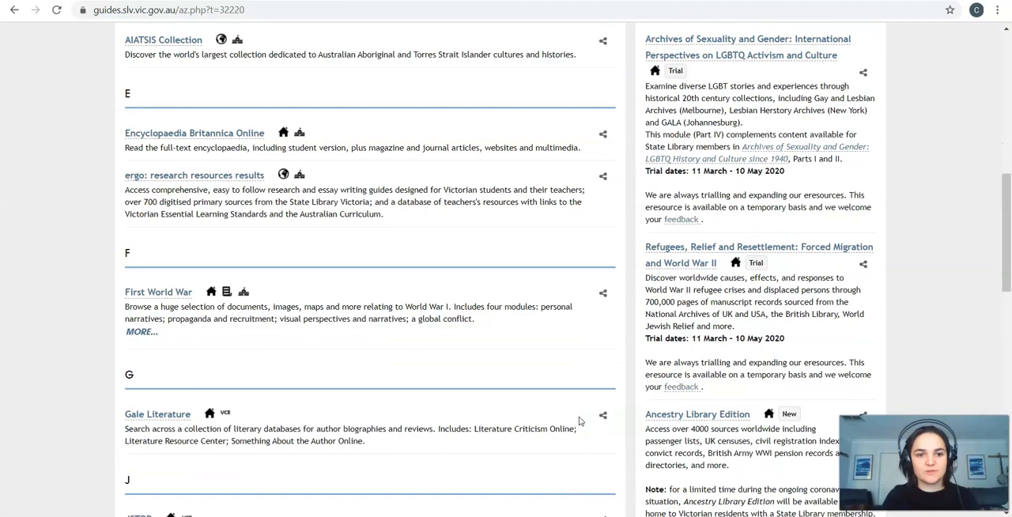
{"action": "scroll", "scroll_direction": "down", "scroll_amount": 3}
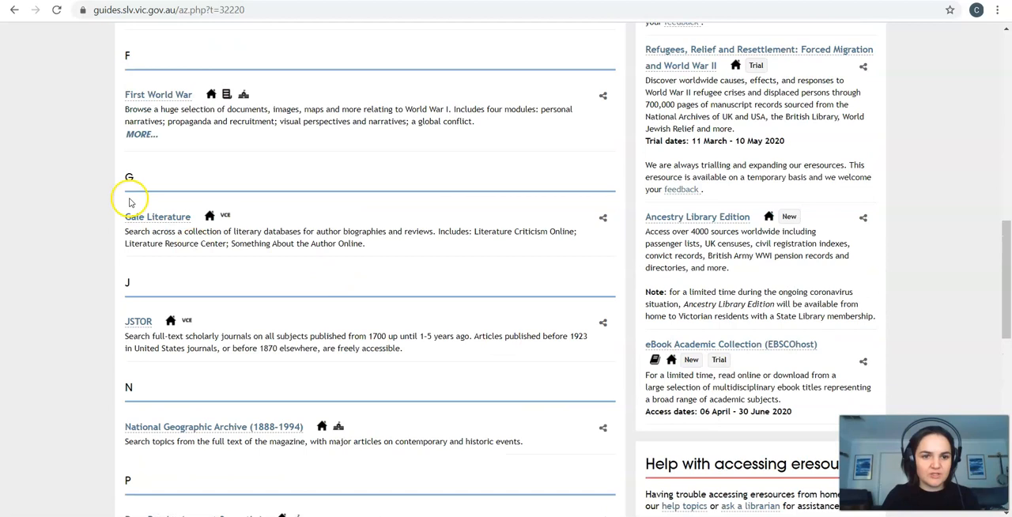
{"action": "left_click", "coordinate": [157, 216]}
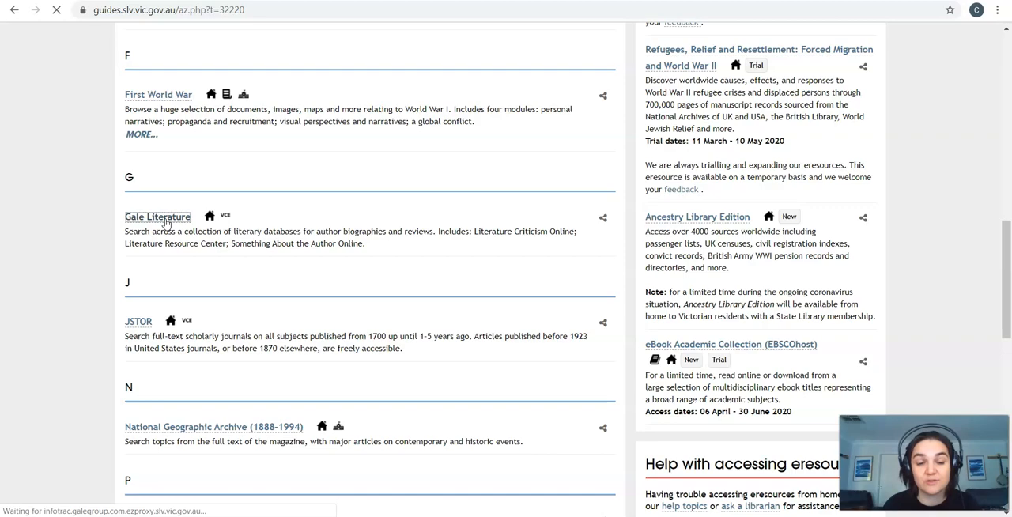
{"action": "left_click", "coordinate": [157, 216]}
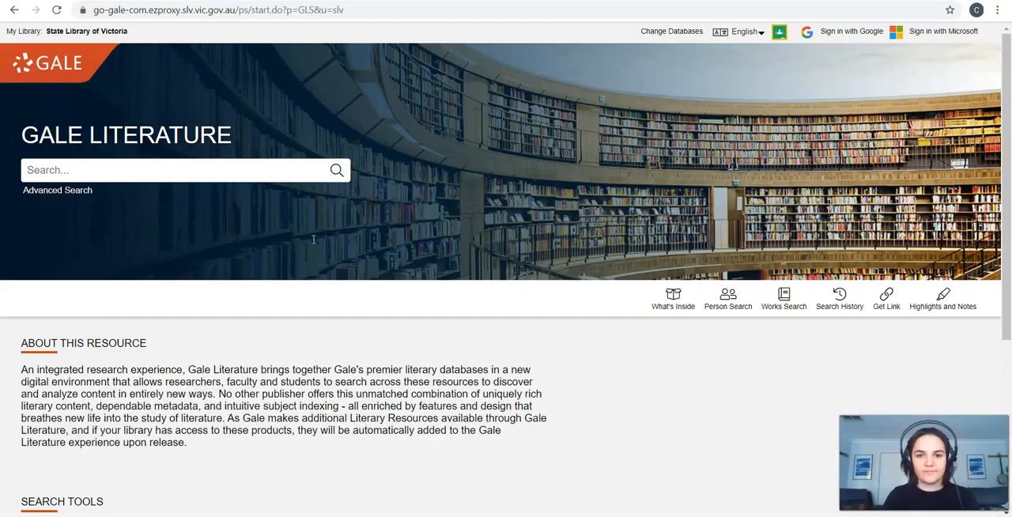
- Search Gale Literature for Frankenstein and open the 1818 Blackwood's essay
{"action": "type", "text": "Fr"}
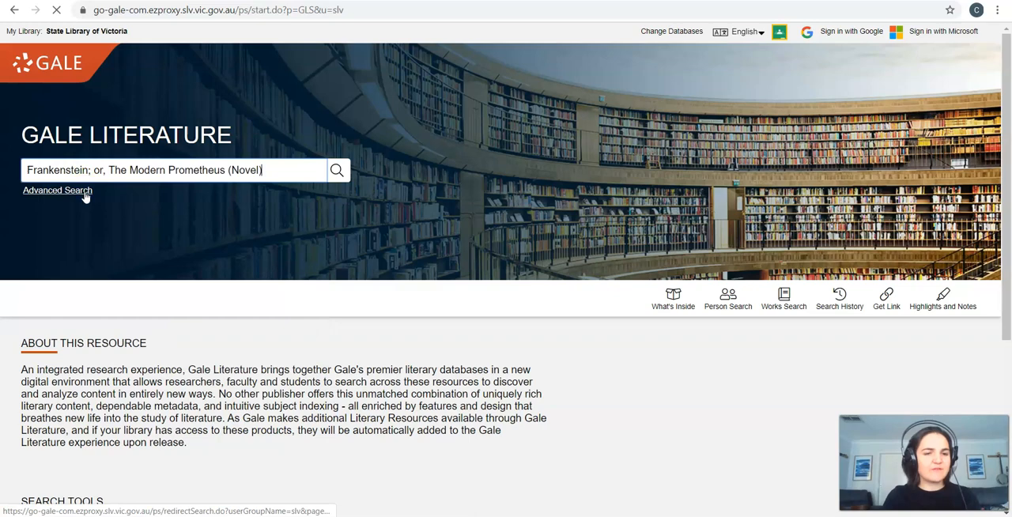
{"action": "left_click", "coordinate": [337, 170]}
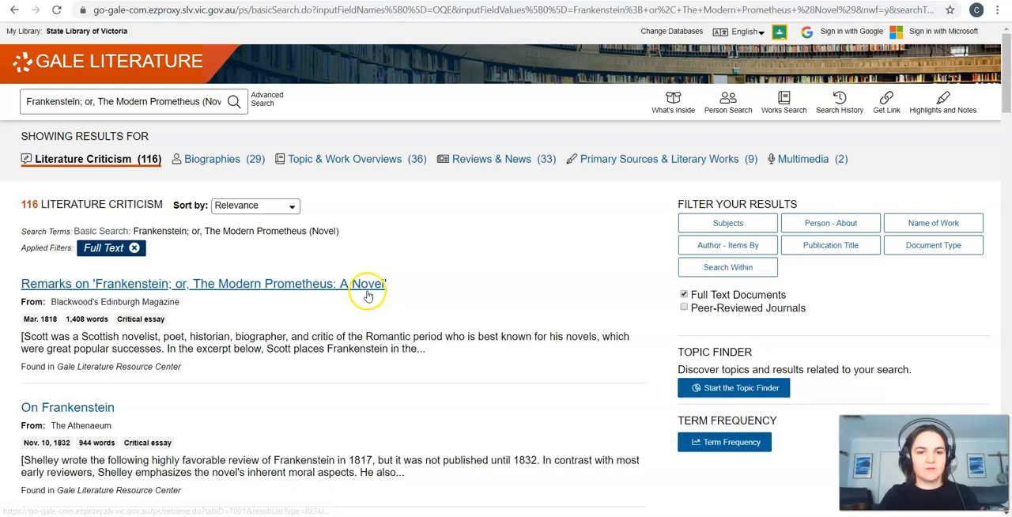
{"action": "scroll", "scroll_direction": "down", "scroll_amount": 3}
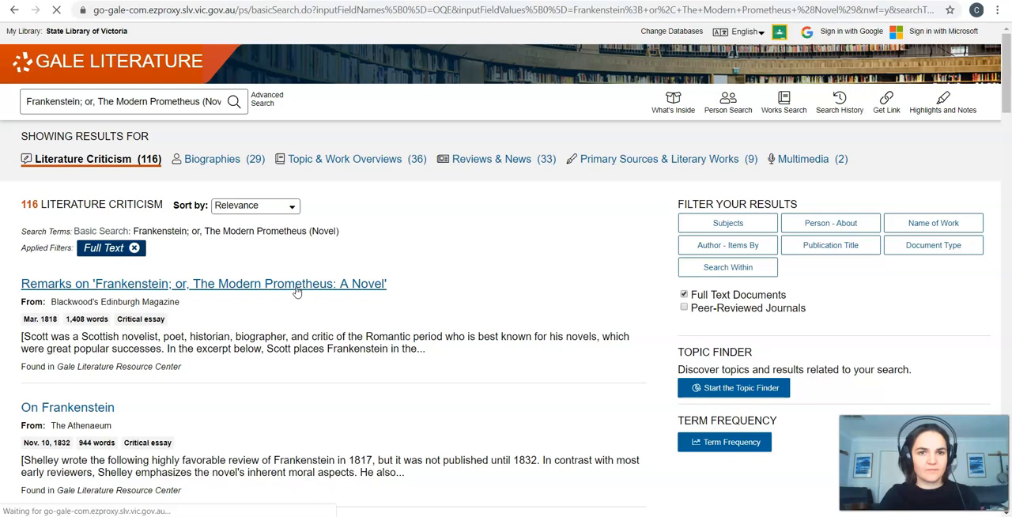
{"action": "left_click", "coordinate": [203, 283]}
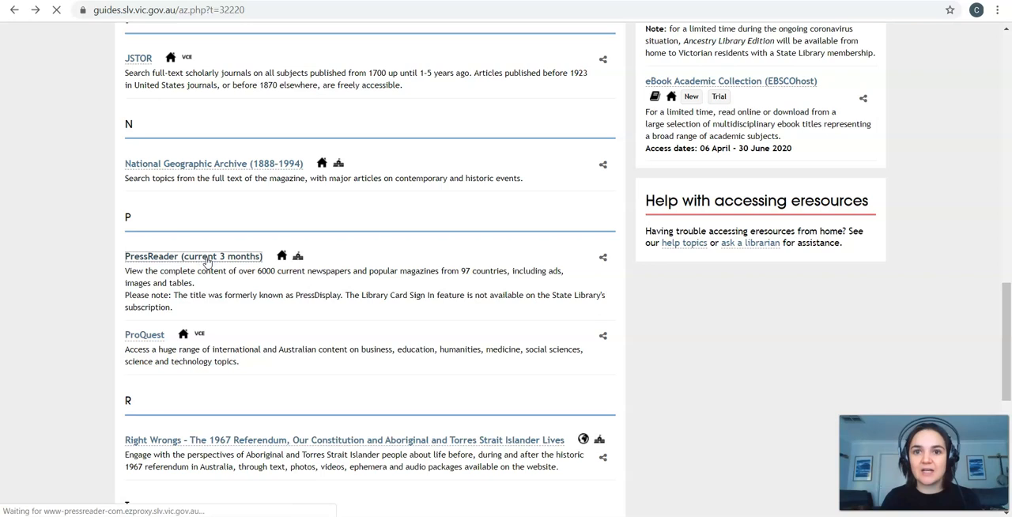
- Open PressReader (current 3 months) from the A–Z list and close the HotSpot welcome popup
{"action": "left_click", "coordinate": [192, 256]}
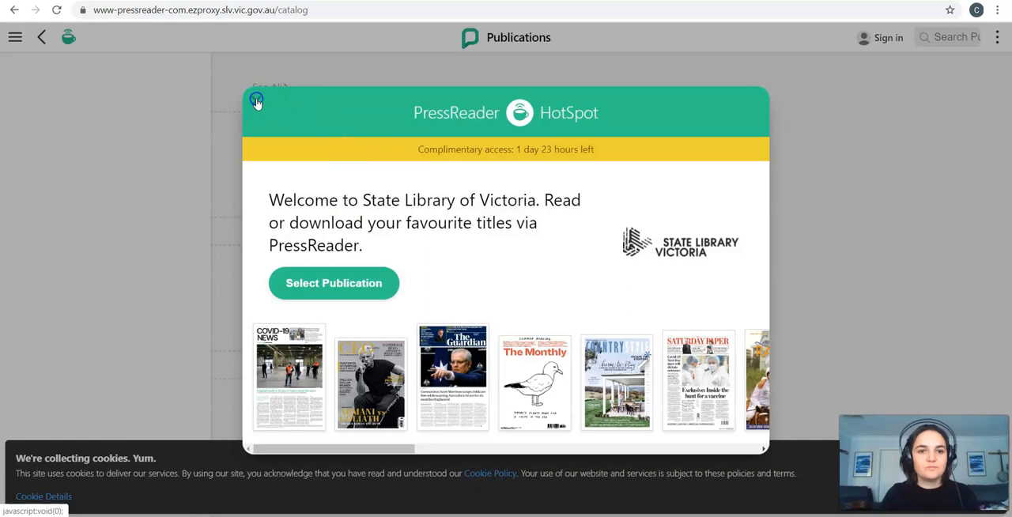
{"action": "left_click", "coordinate": [255, 101]}
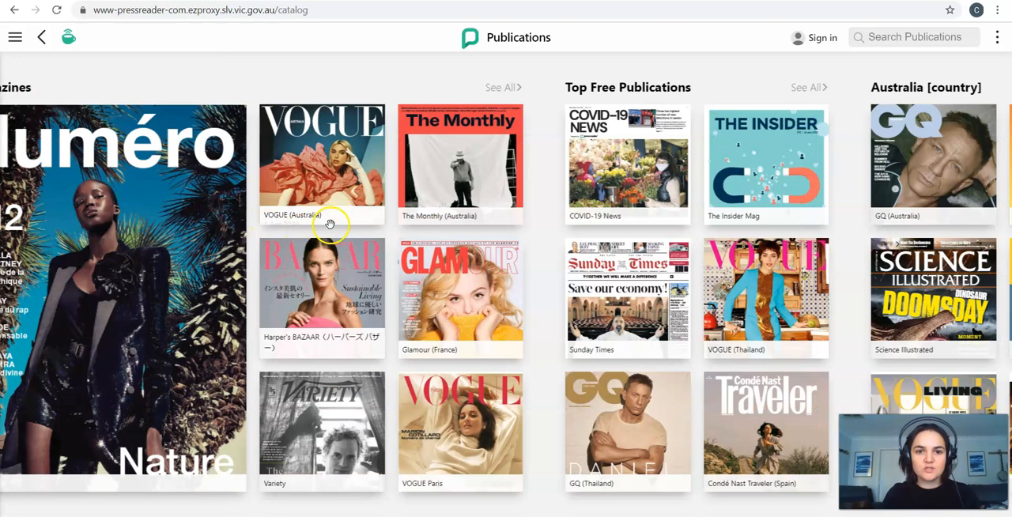
{"action": "mouse_move", "coordinate": [554, 279]}
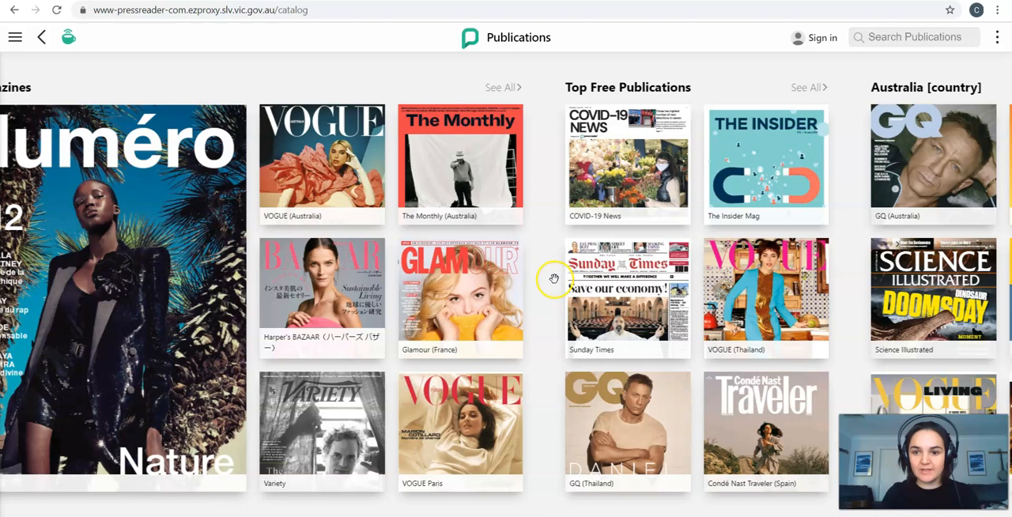